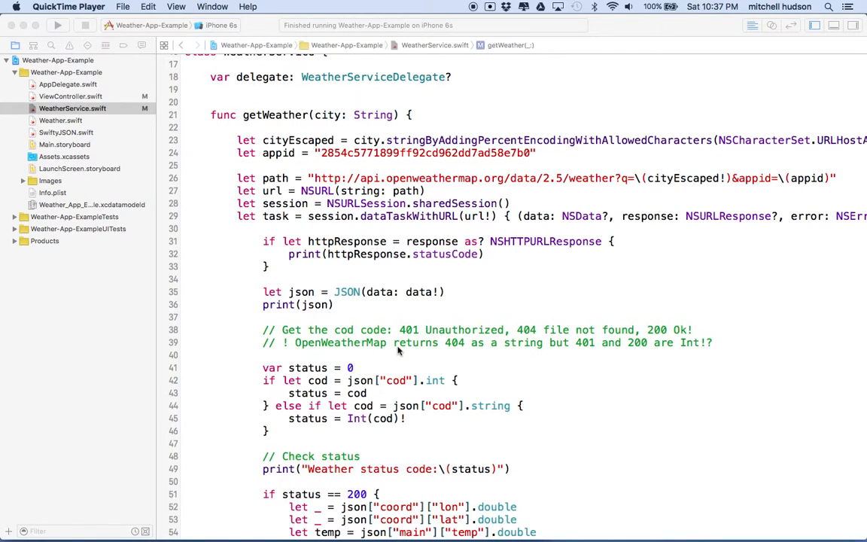
pyautogui.moveTo(373, 340)
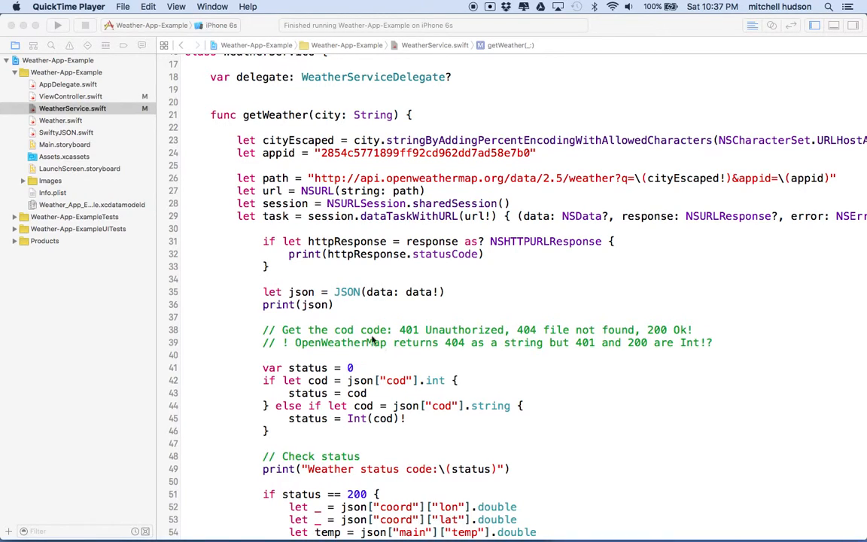
# Add blank lines around getWeather's request path line and begin an empty // comment above it
pyautogui.scroll(3)
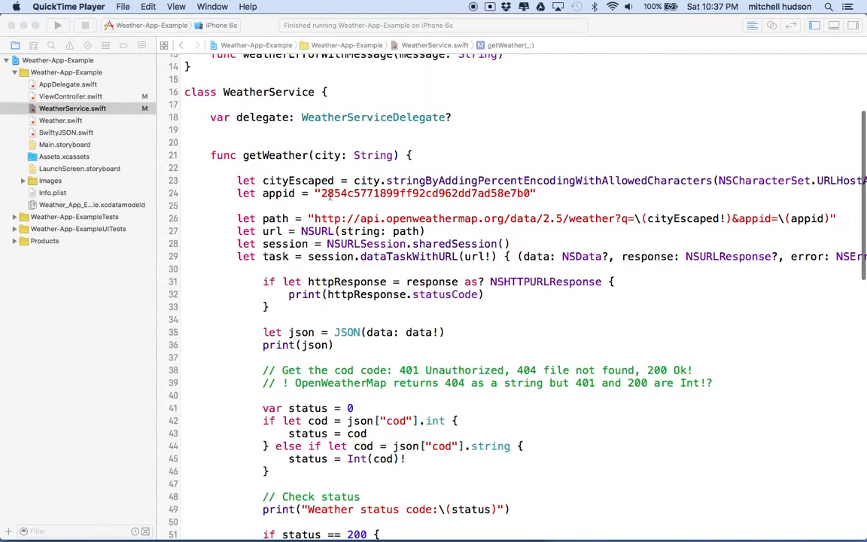
pyautogui.scroll(3)
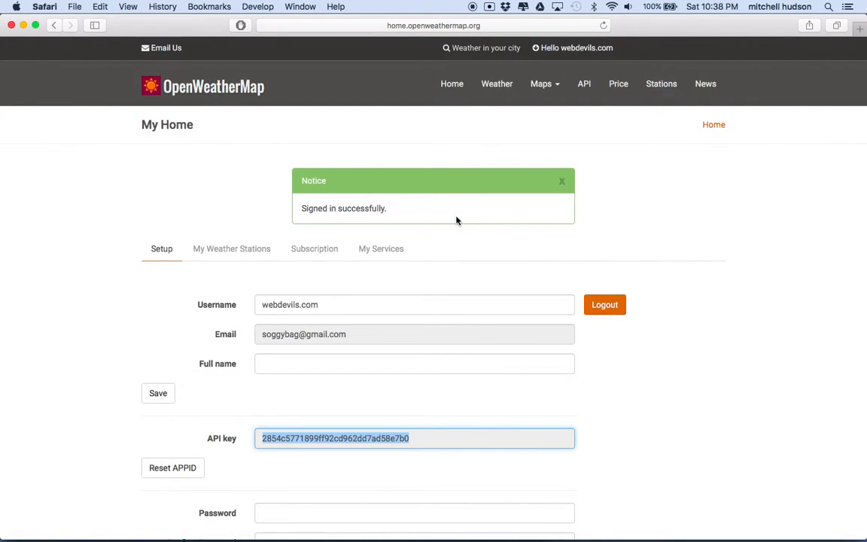
pyautogui.moveTo(204, 495)
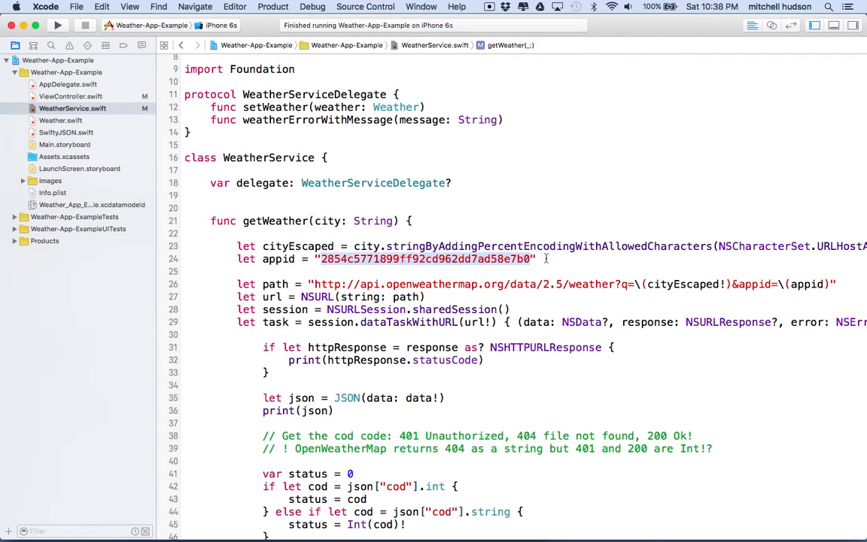
pyautogui.scroll(-3)
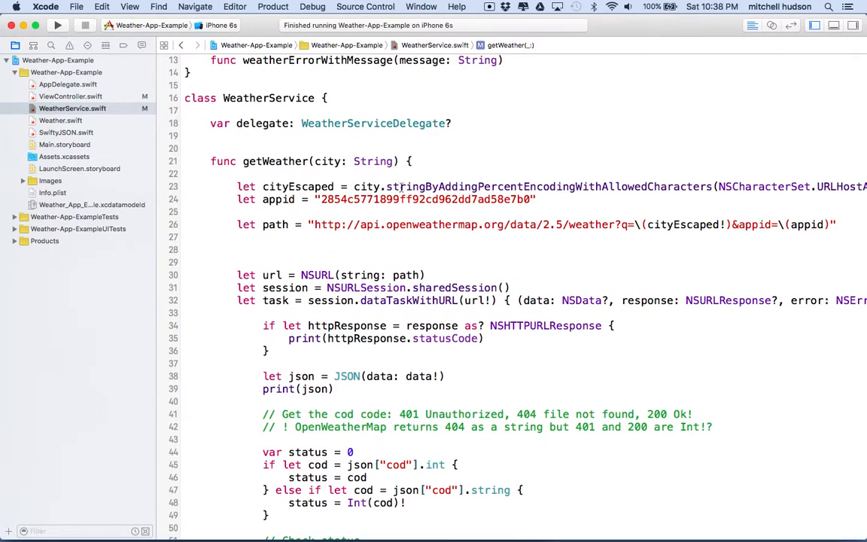
pyautogui.click(237, 211)
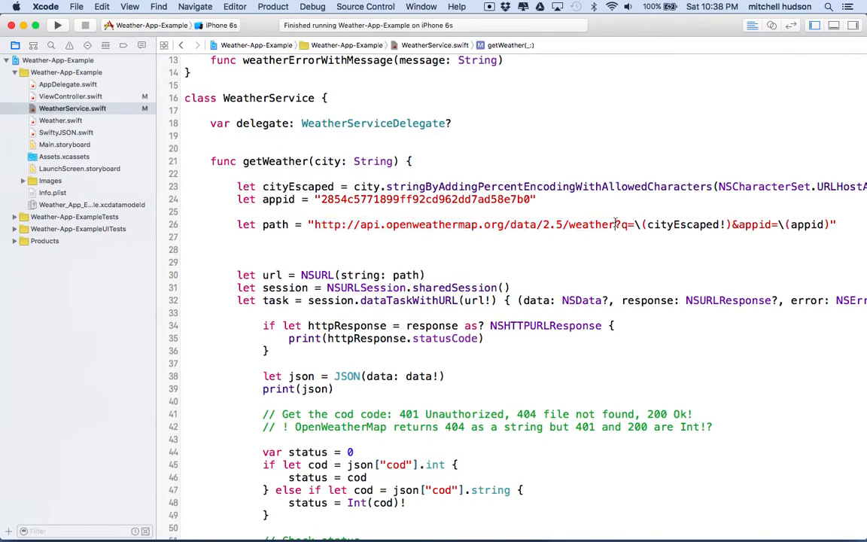
pyautogui.click(338, 225)
pyautogui.write('//')
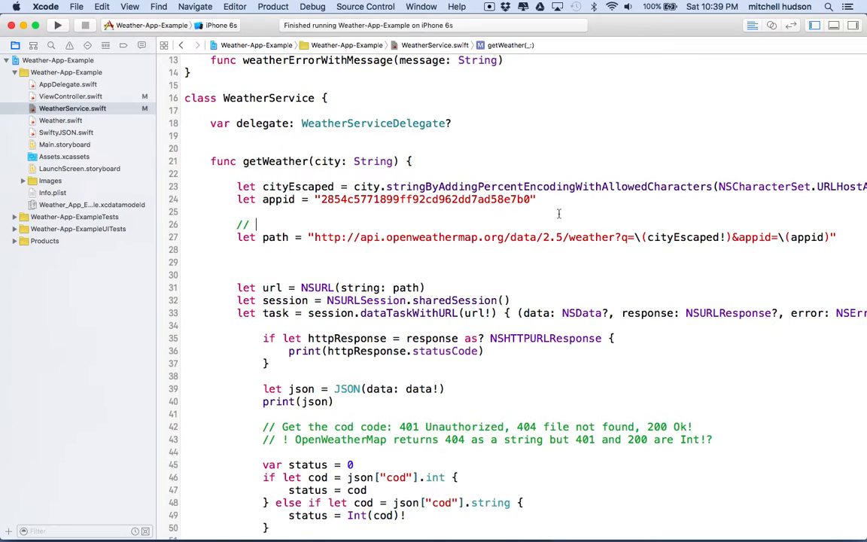
pyautogui.click(318, 236)
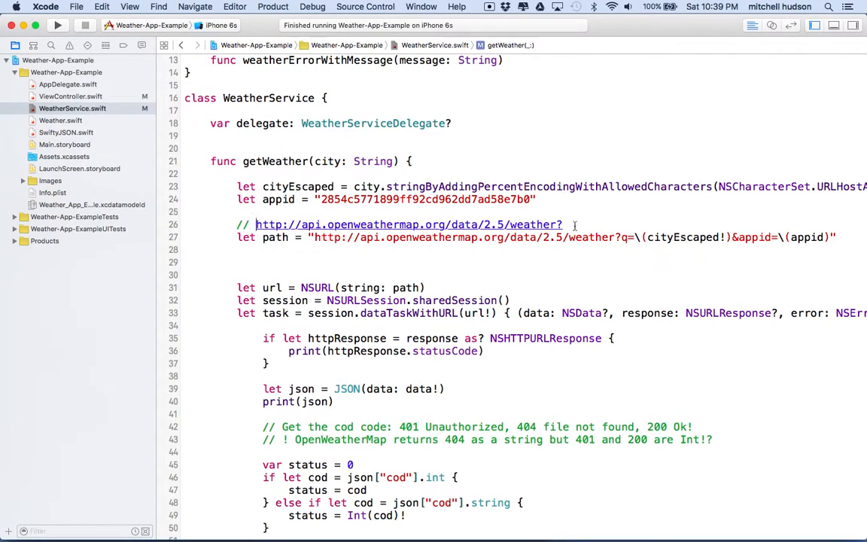
pyautogui.click(564, 225)
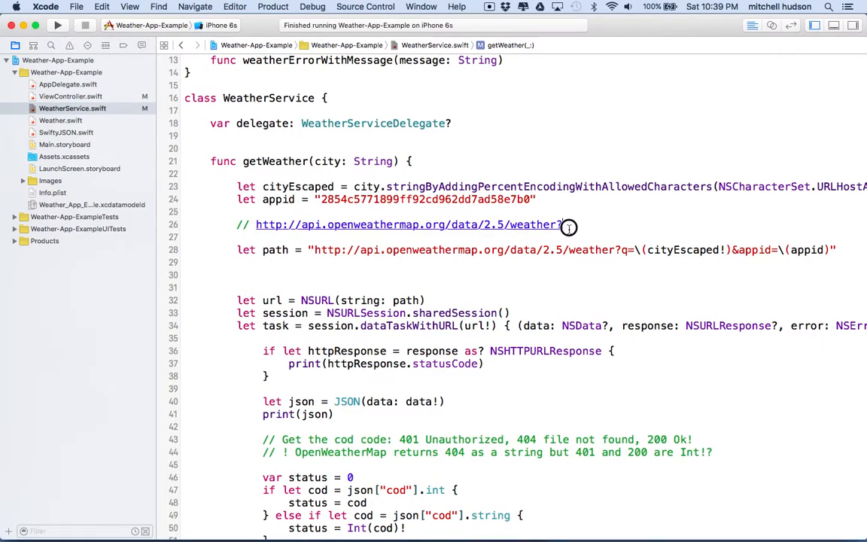
pyautogui.moveTo(616, 246)
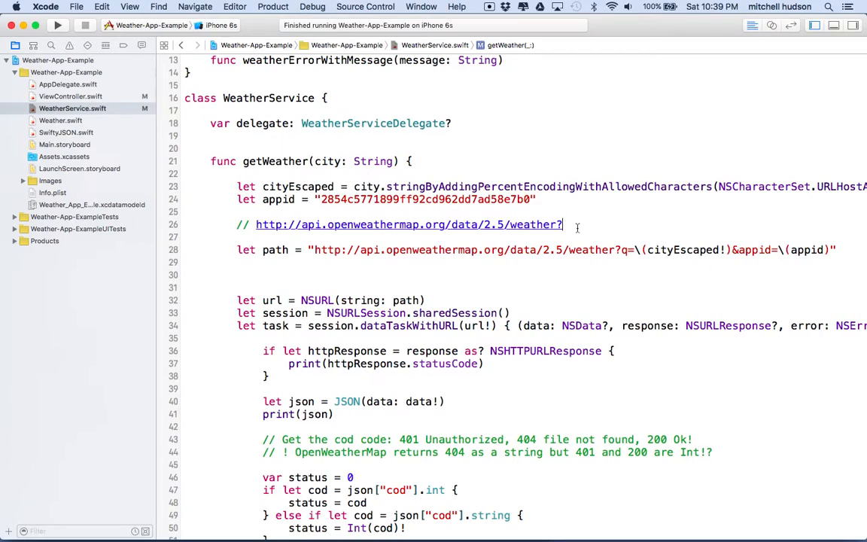
pyautogui.write('q=')
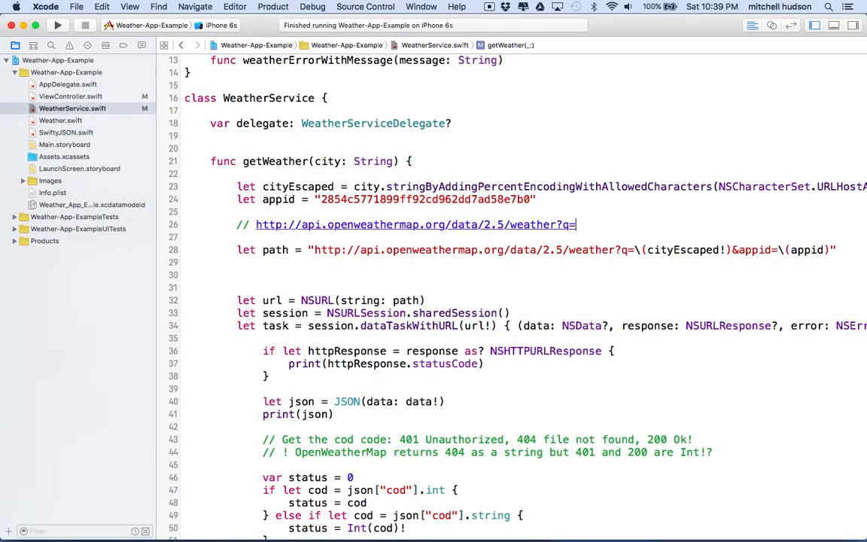
pyautogui.write('v')
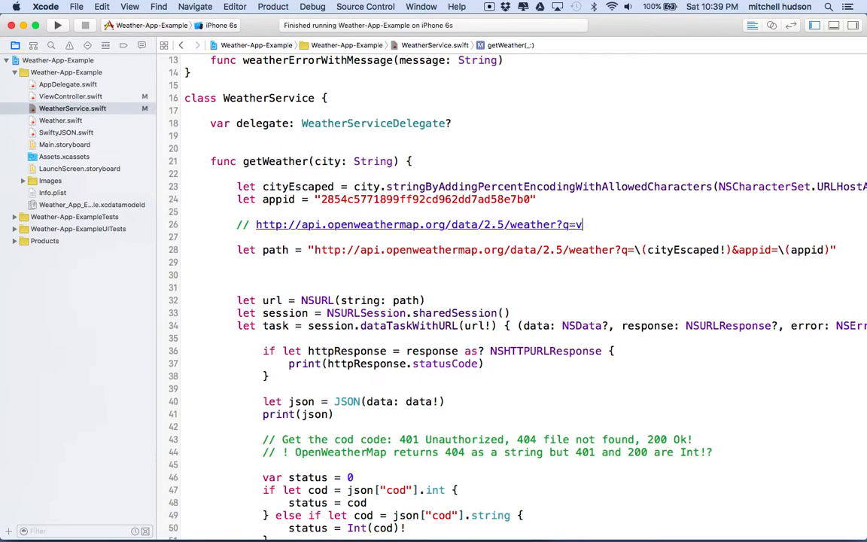
pyautogui.write('alue')
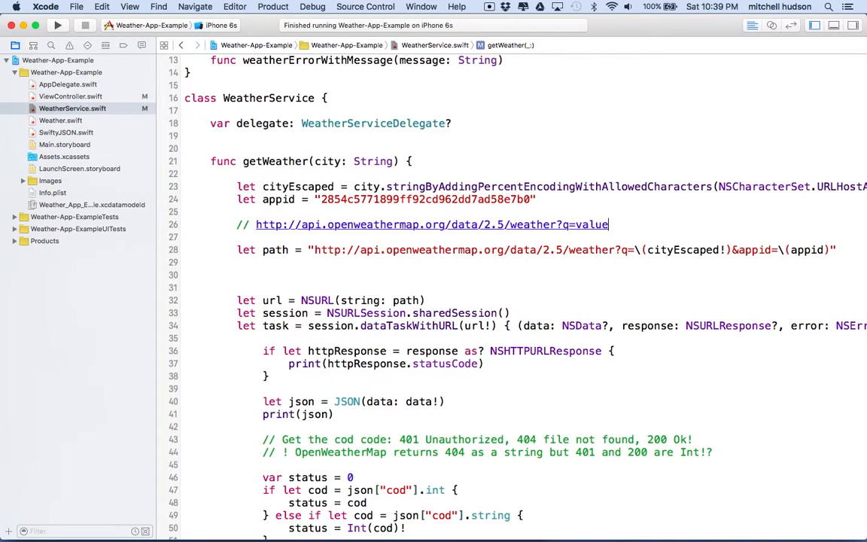
pyautogui.write('&')
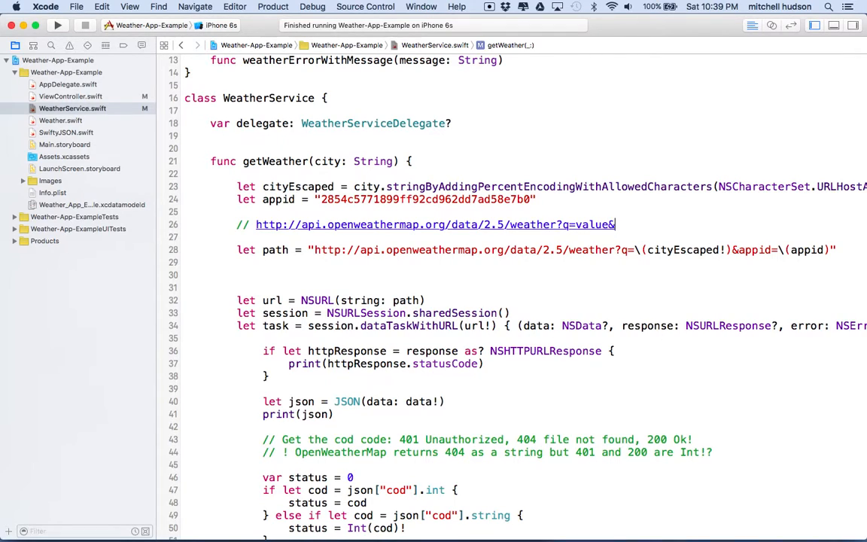
pyautogui.write('a')
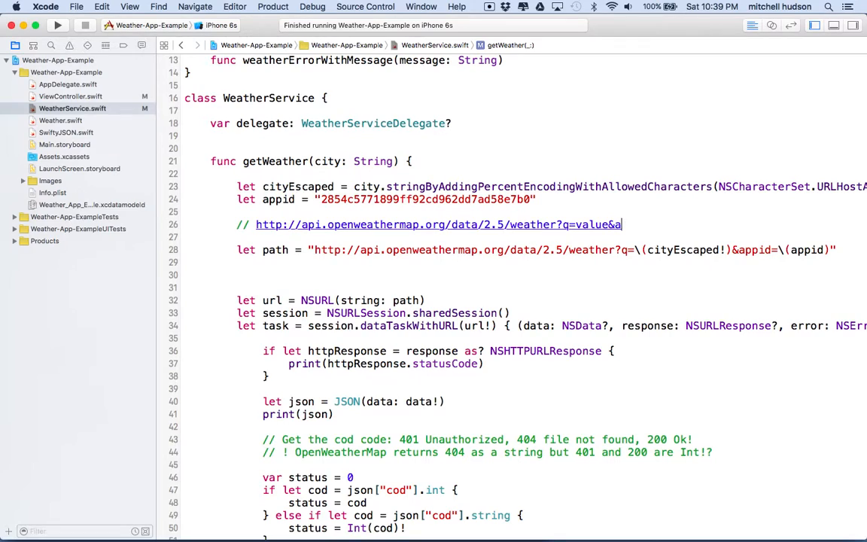
pyautogui.write('appid')
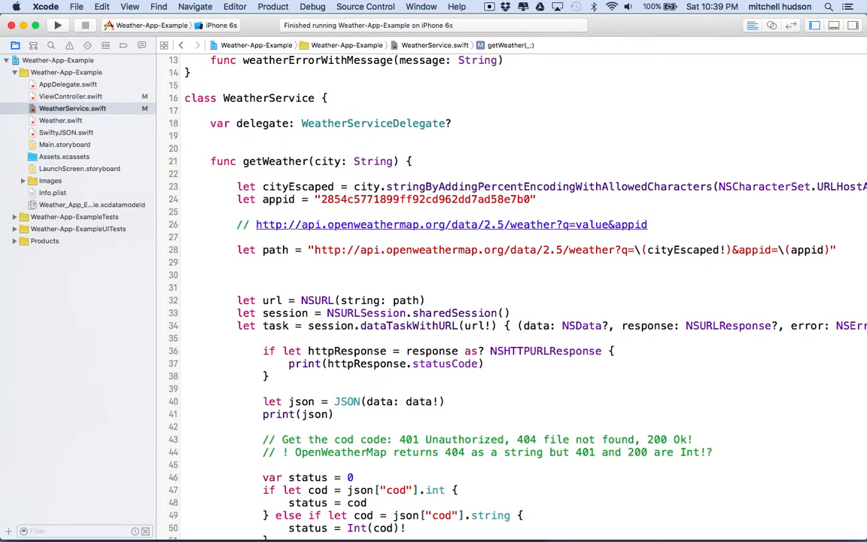
pyautogui.click(647, 224)
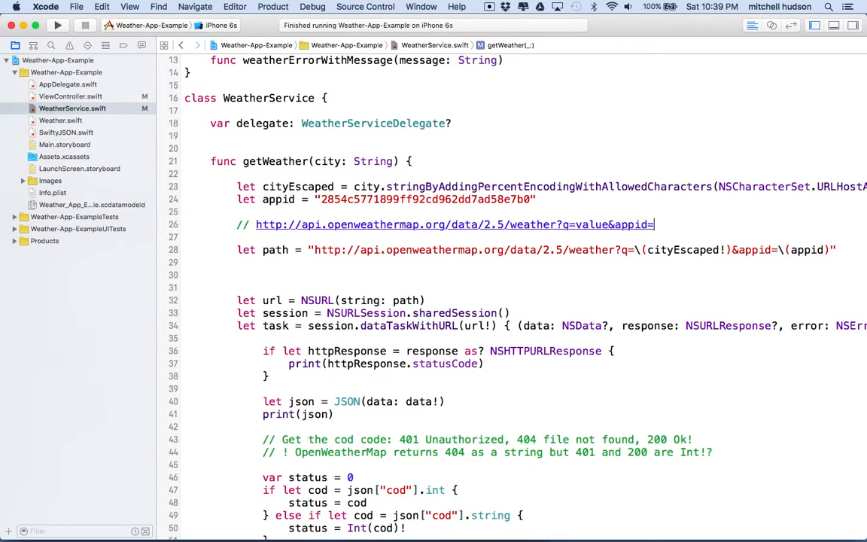
pyautogui.press('backspace')
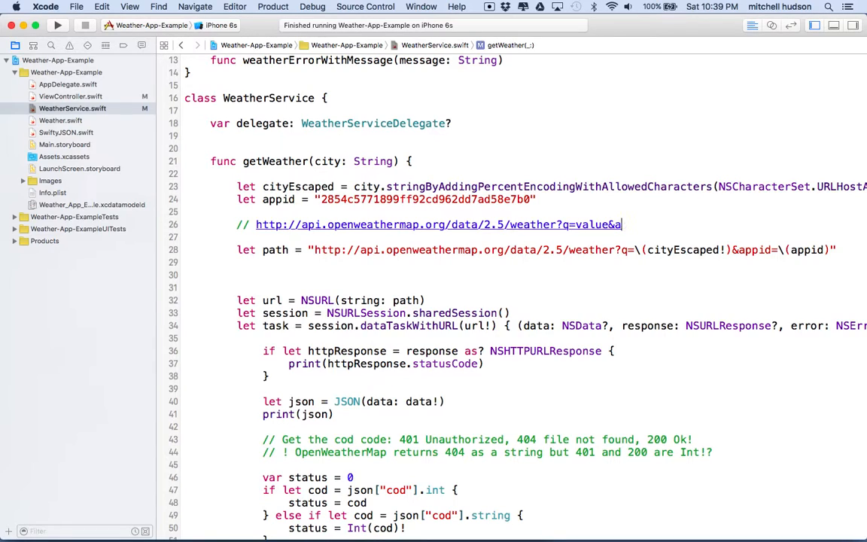
pyautogui.write('ppid=val')
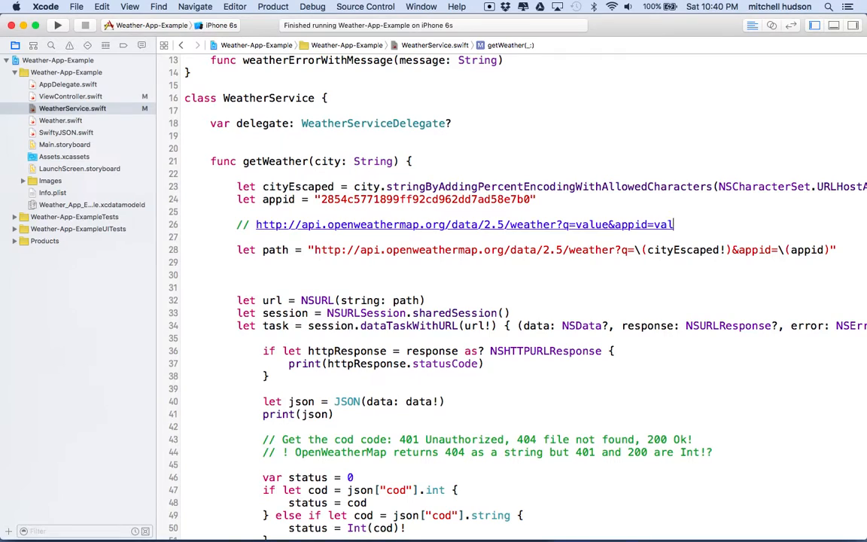
pyautogui.write('ue')
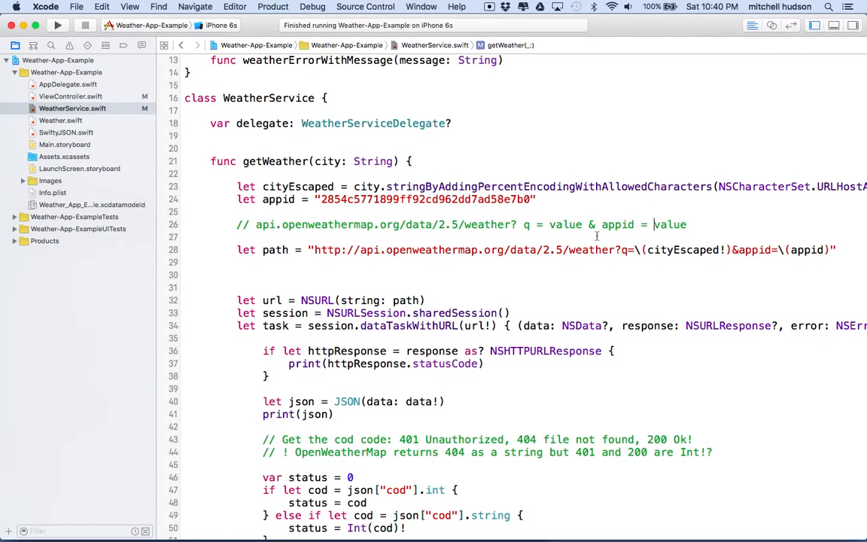
pyautogui.moveTo(532, 225)
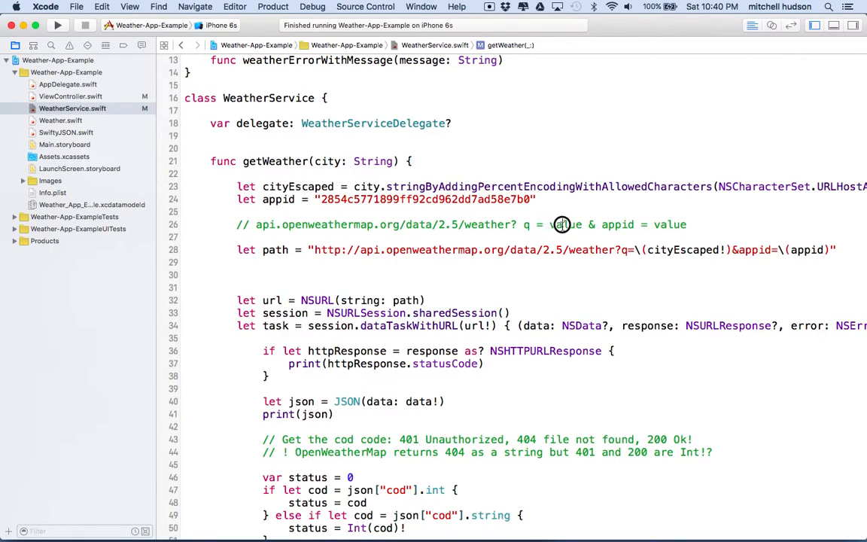
# Edit the comment to read q=city&appid=value and remove one blank line below the path
pyautogui.doubleClick(564, 224)
pyautogui.write('city')
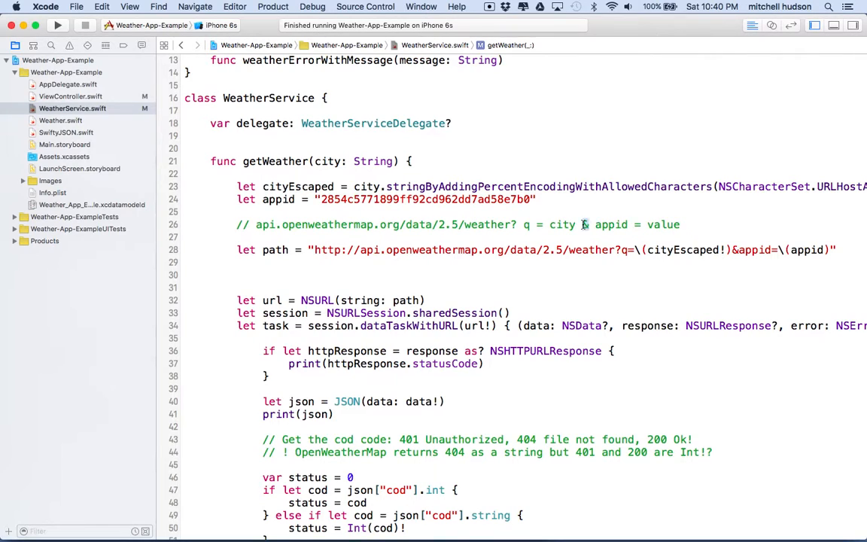
pyautogui.moveTo(596, 224)
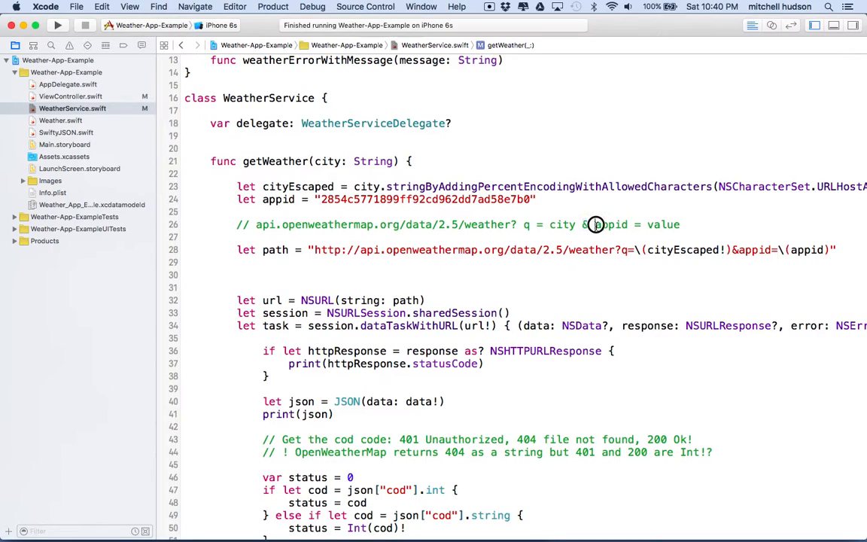
pyautogui.doubleClick(610, 225)
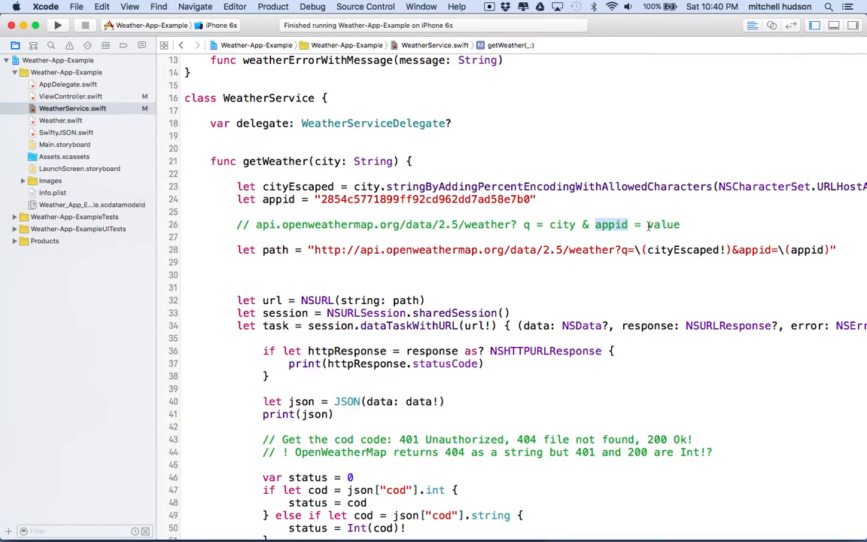
pyautogui.doubleClick(663, 224)
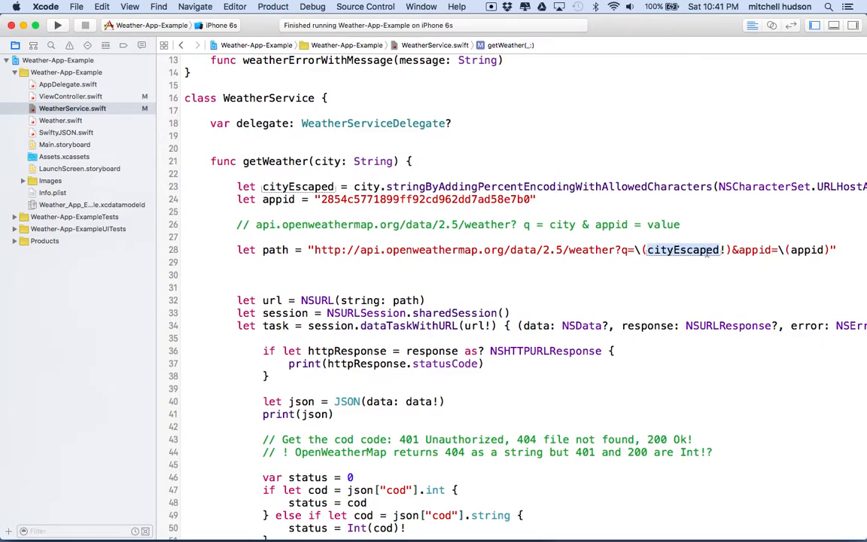
pyautogui.moveTo(596, 261)
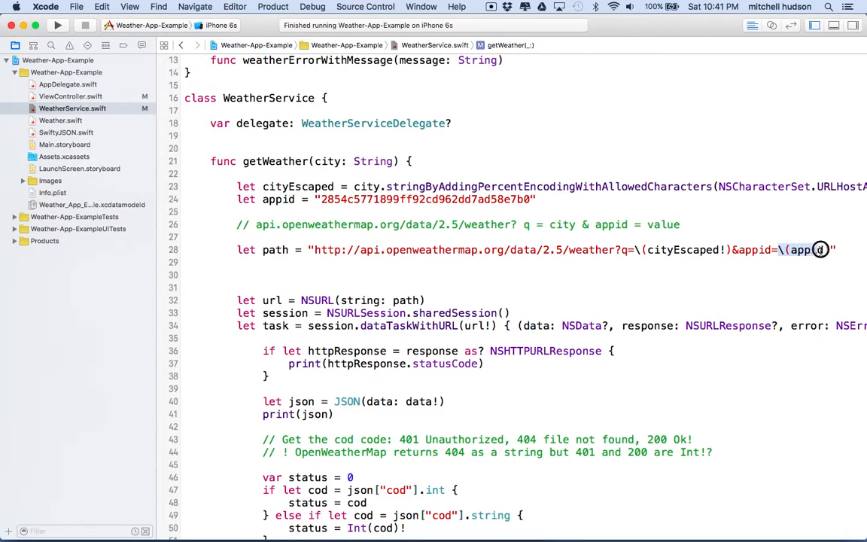
pyautogui.doubleClick(807, 249)
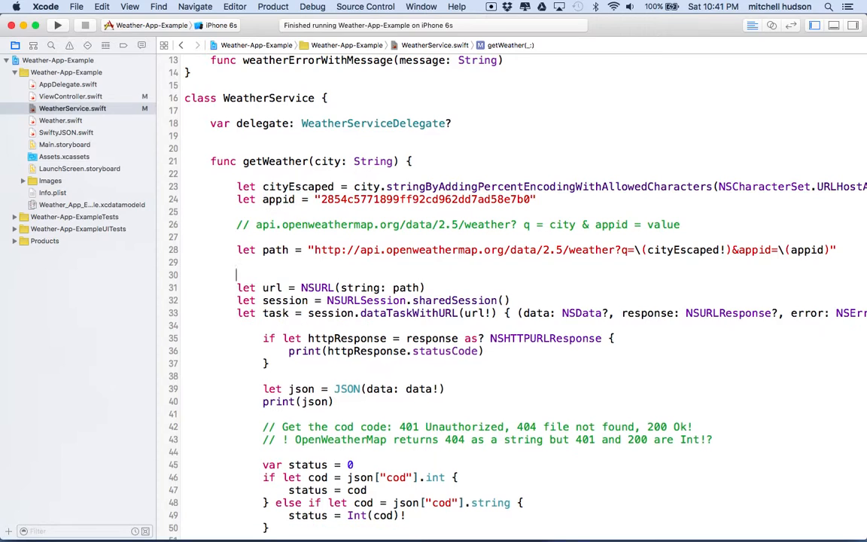
# Move '(data: NSData?, response: NSURLResponse?, error: NSError?) -> Void in' onto its own line 33
pyautogui.scroll(-3)
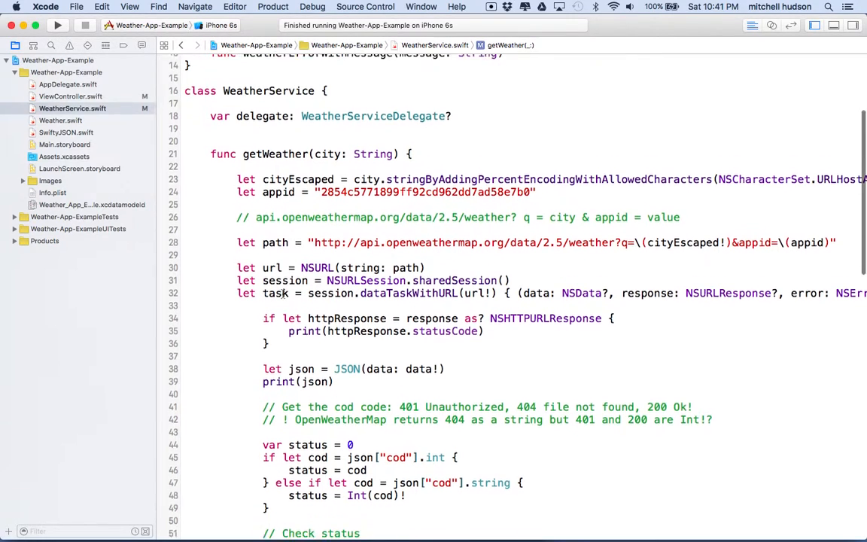
pyautogui.scroll(-3)
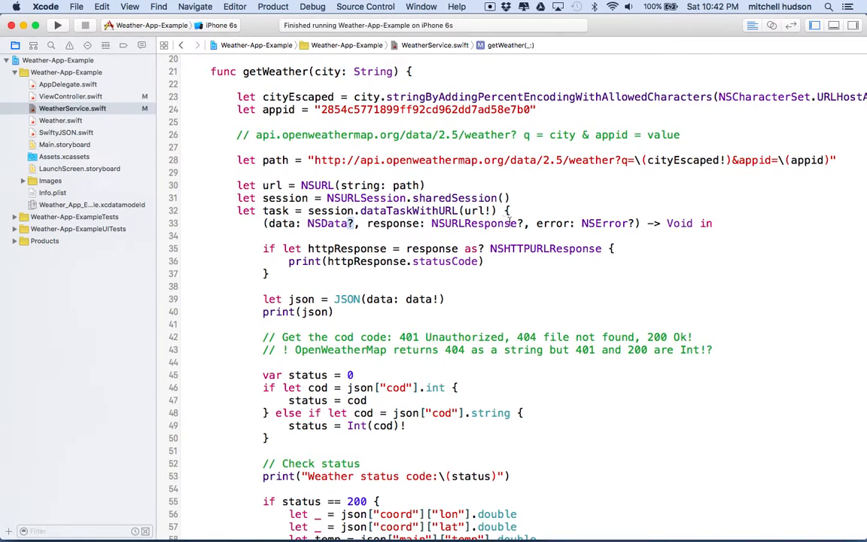
pyautogui.doubleClick(552, 224)
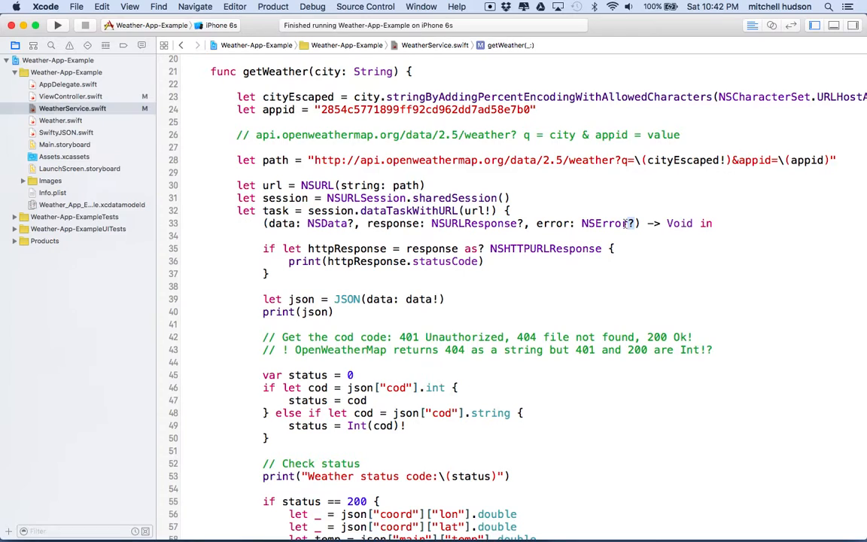
pyautogui.moveTo(504, 239)
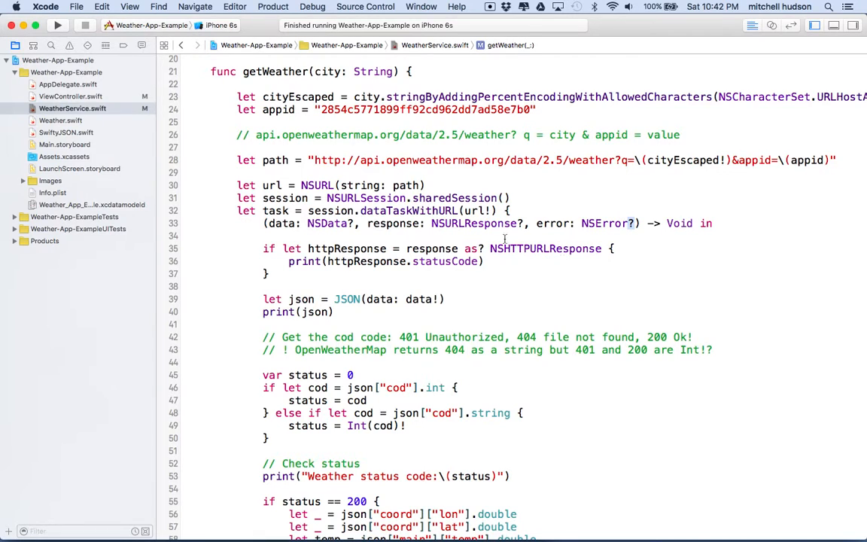
pyautogui.doubleClick(396, 223)
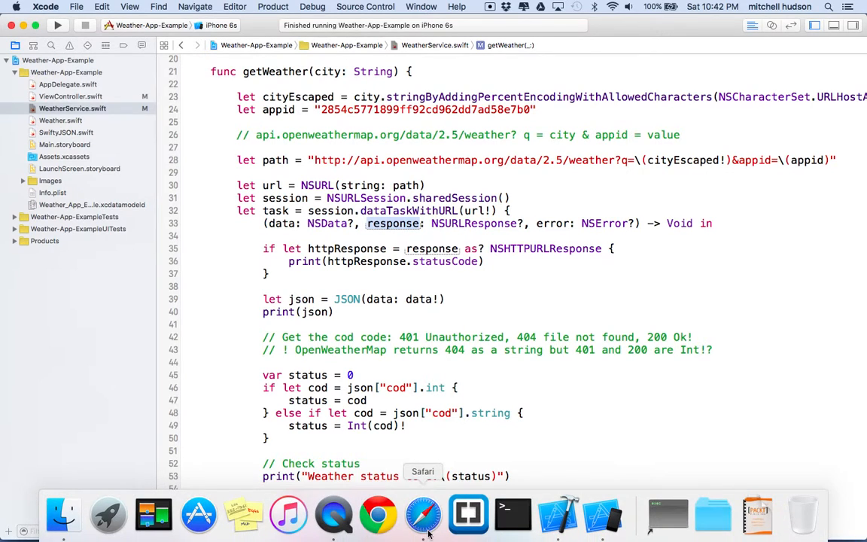
# In Safari, search 'HTTP response' and open the w3.org Status Code Definitions page
pyautogui.click(423, 515)
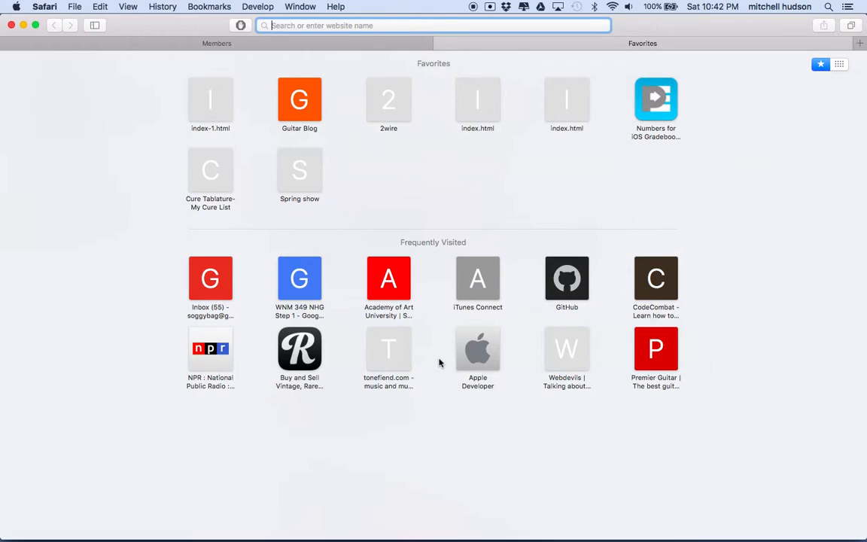
pyautogui.write('HTTP response')
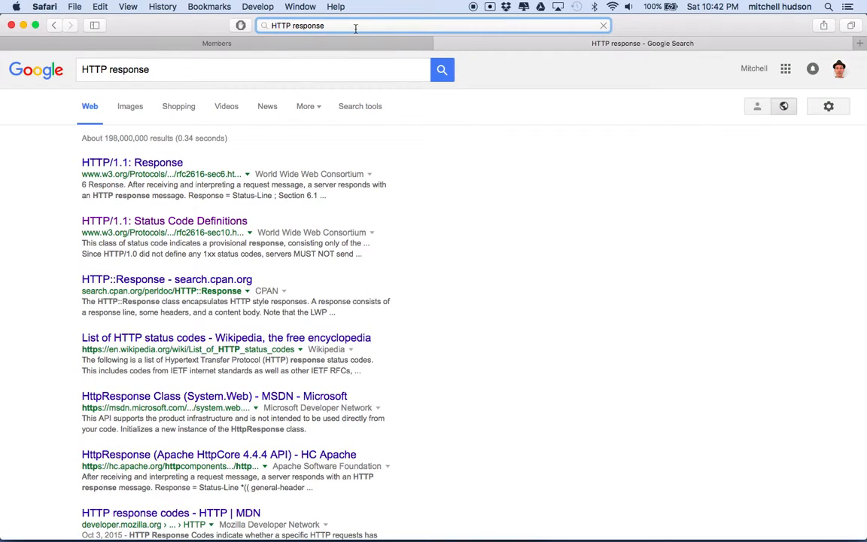
pyautogui.click(164, 221)
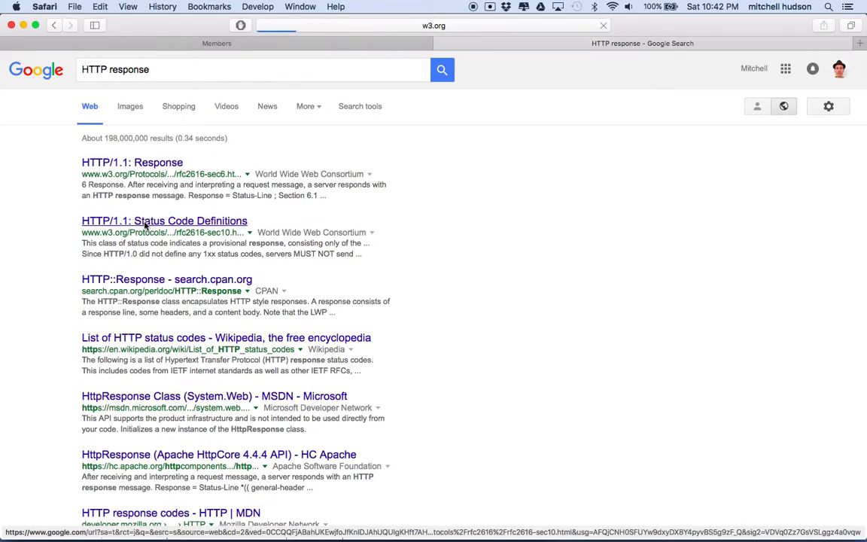
pyautogui.click(164, 221)
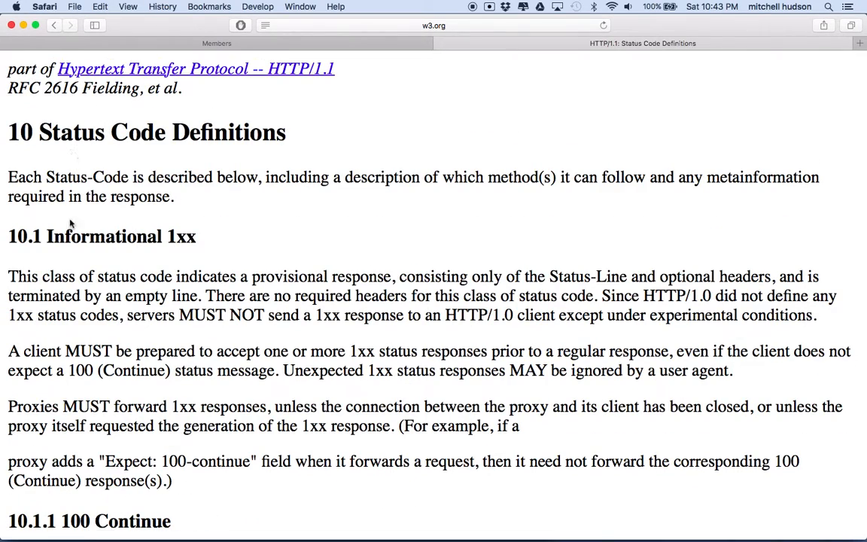
# Scroll down to the 200 OK definition and highlight its heading
pyautogui.scroll(-3)
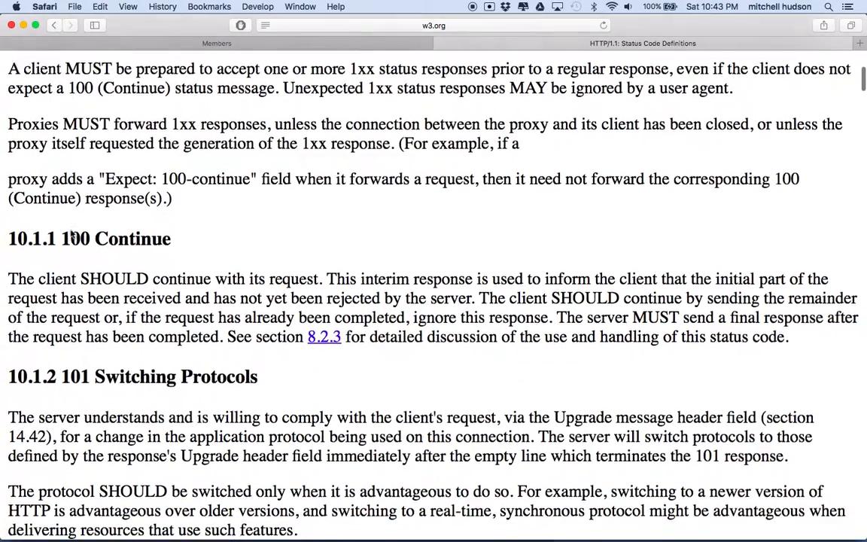
pyautogui.scroll(-3)
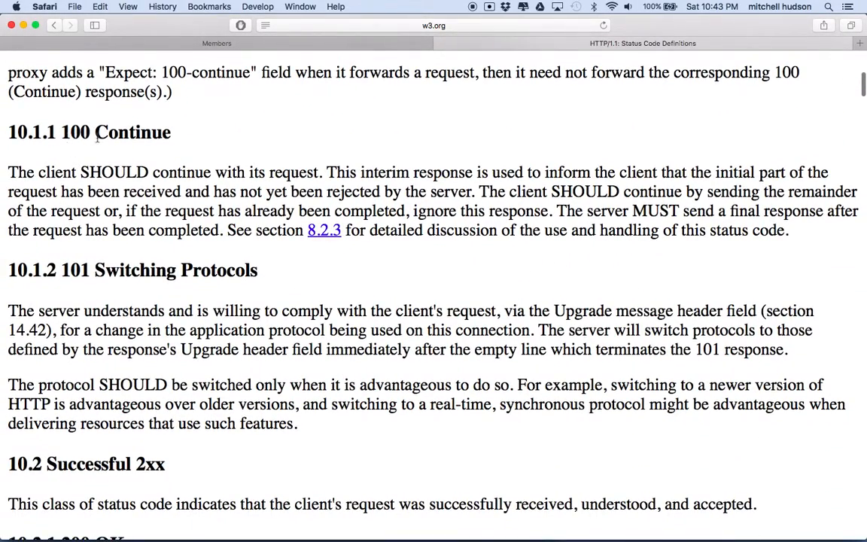
pyautogui.scroll(-3)
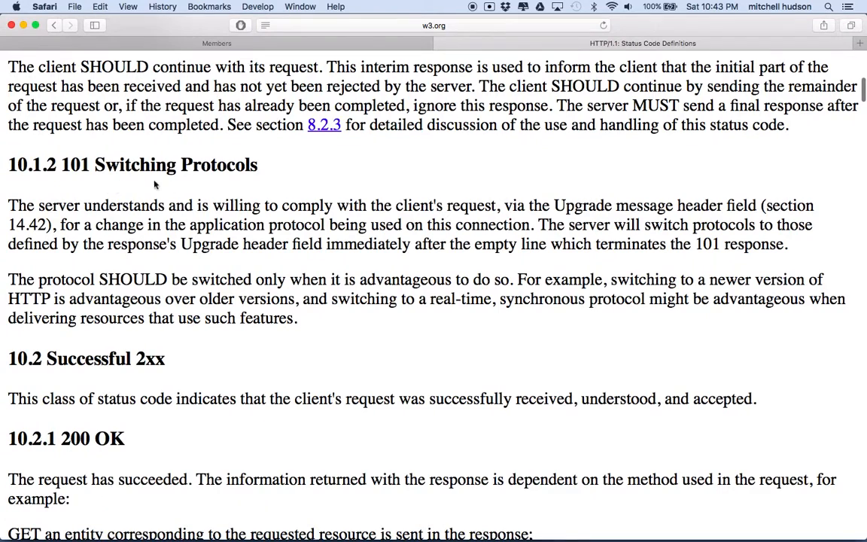
pyautogui.scroll(-3)
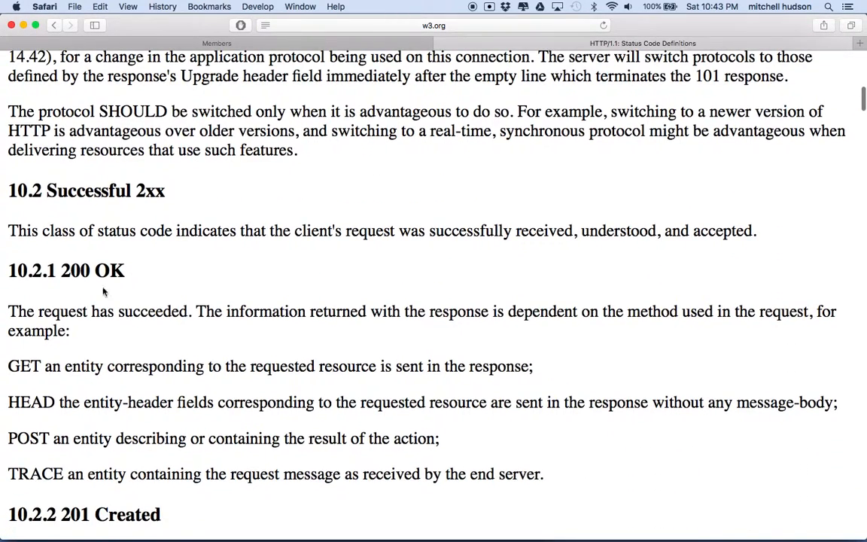
pyautogui.doubleClick(92, 271)
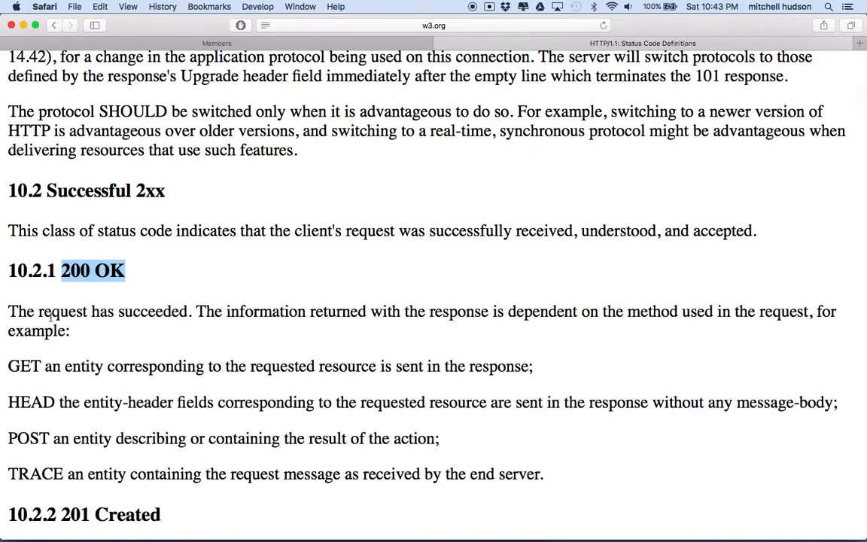
# Scroll further to the 401 Unauthorized definition and highlight its heading
pyautogui.scroll(-3)
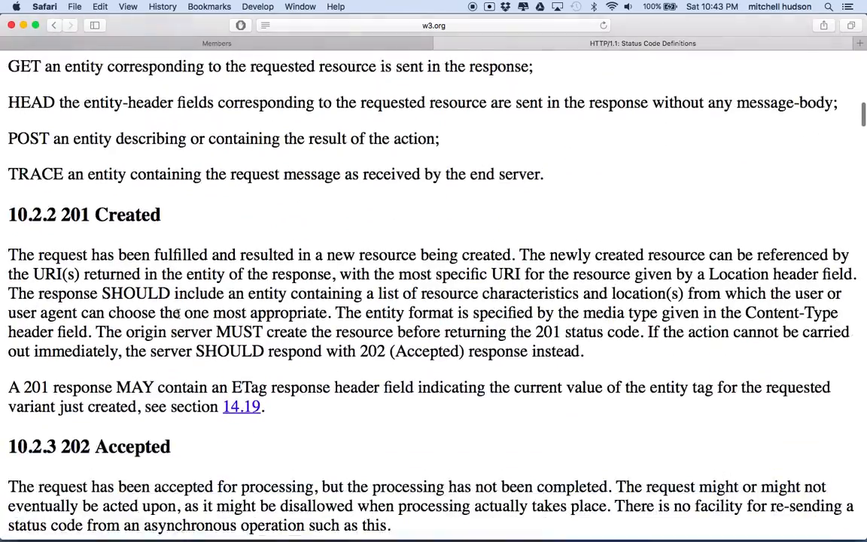
pyautogui.scroll(-3)
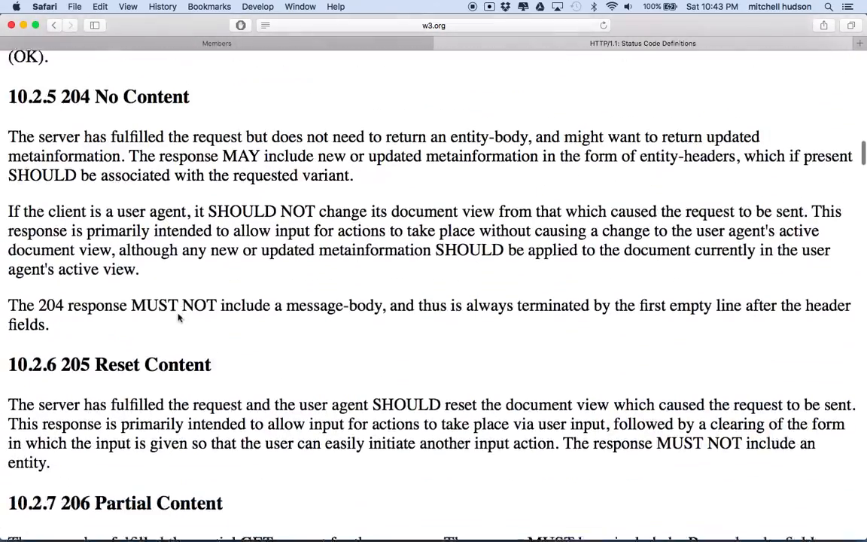
pyautogui.scroll(-3)
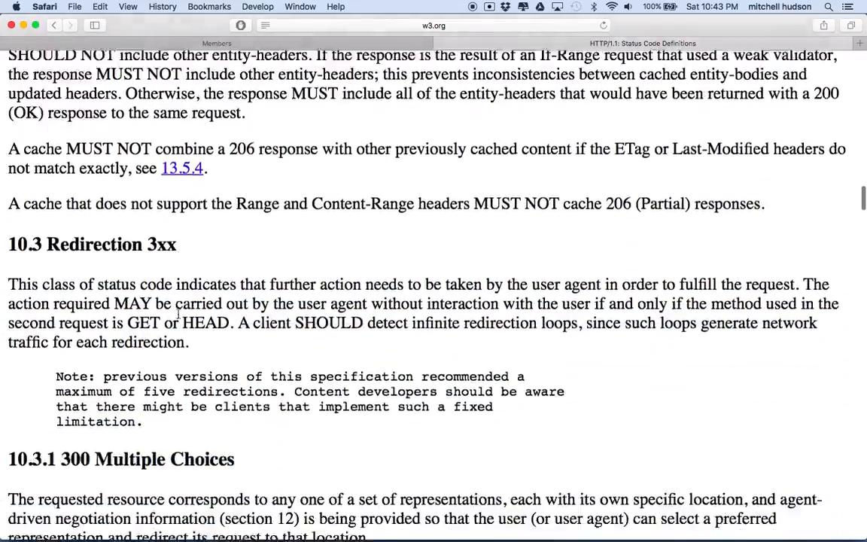
pyautogui.scroll(-3)
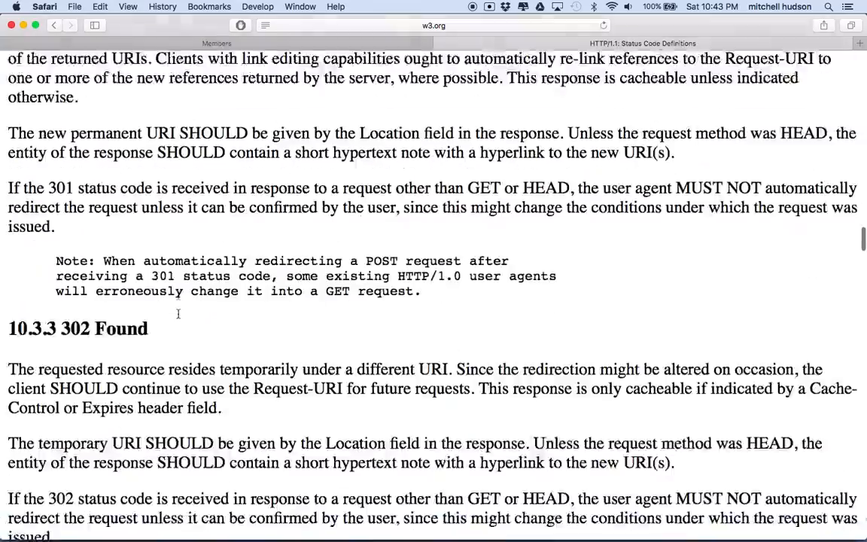
pyautogui.scroll(-3)
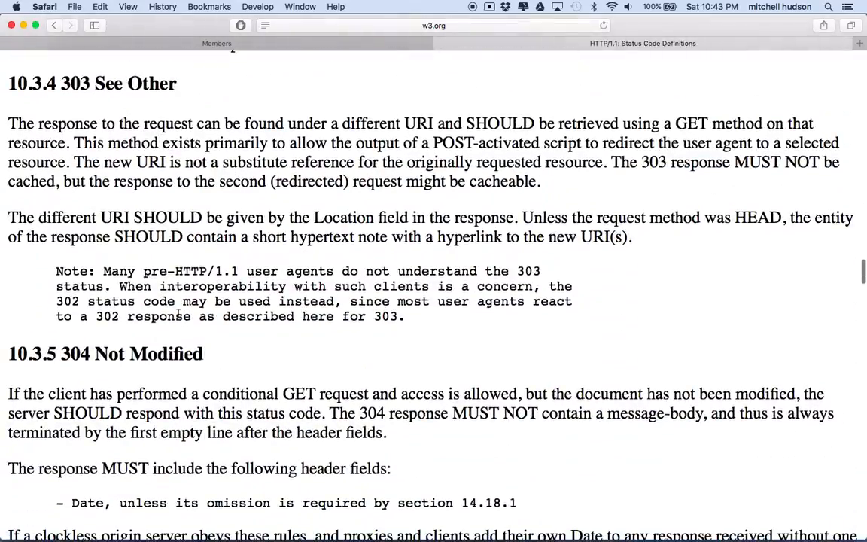
pyautogui.scroll(-3)
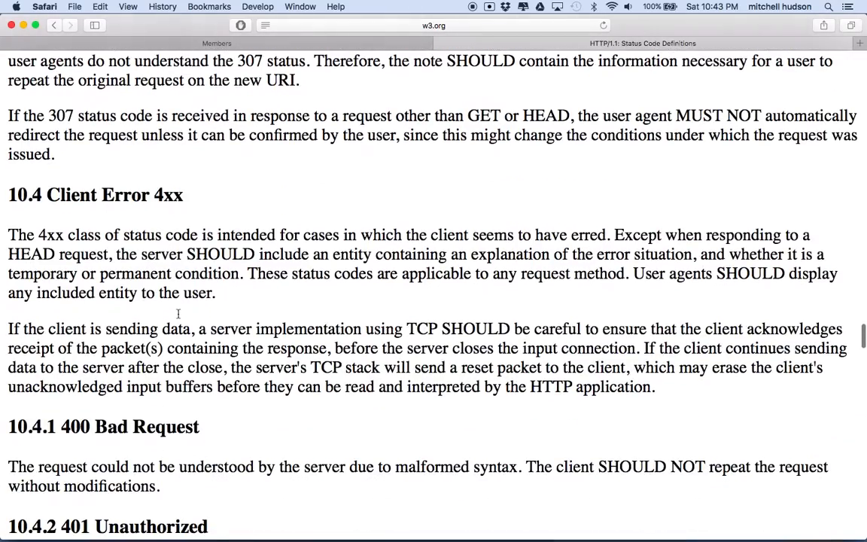
pyautogui.scroll(3)
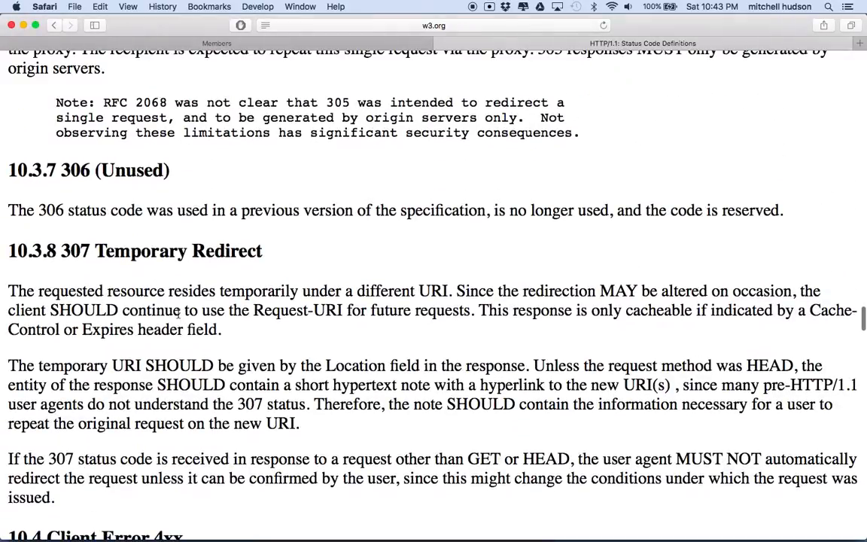
pyautogui.scroll(-3)
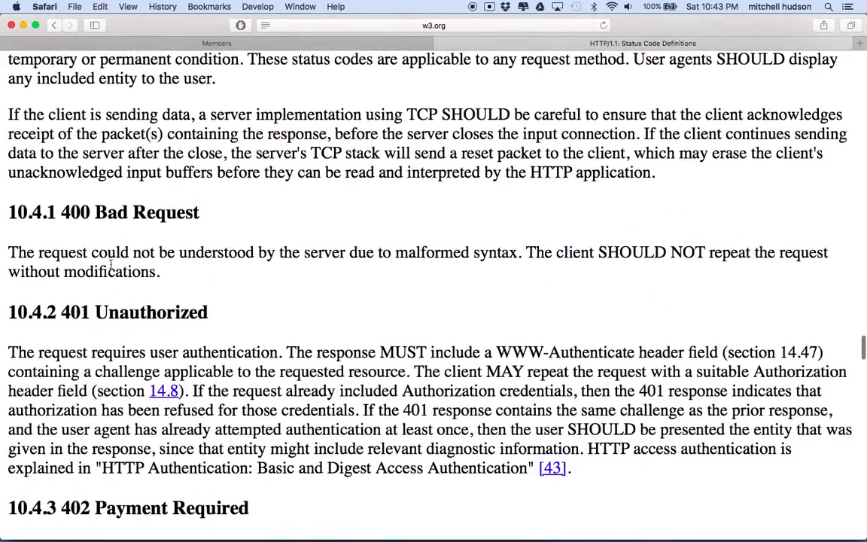
pyautogui.doubleClick(146, 211)
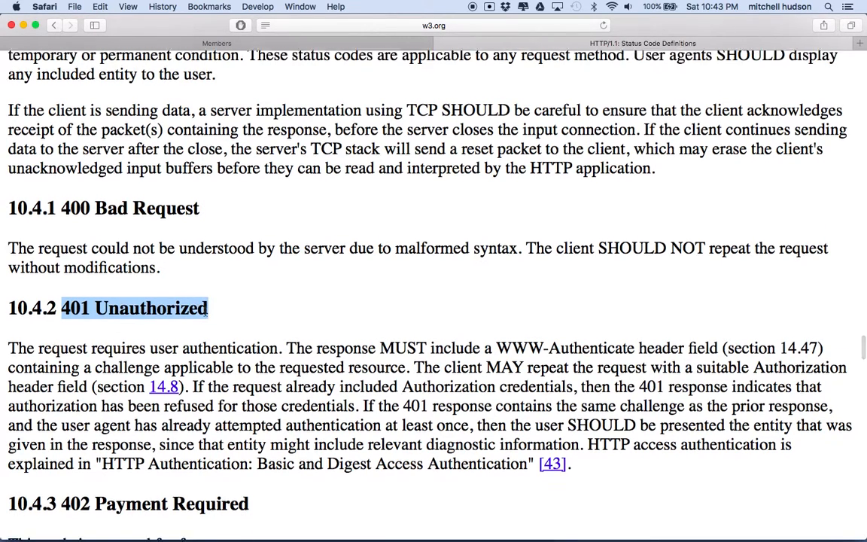
pyautogui.scroll(-3)
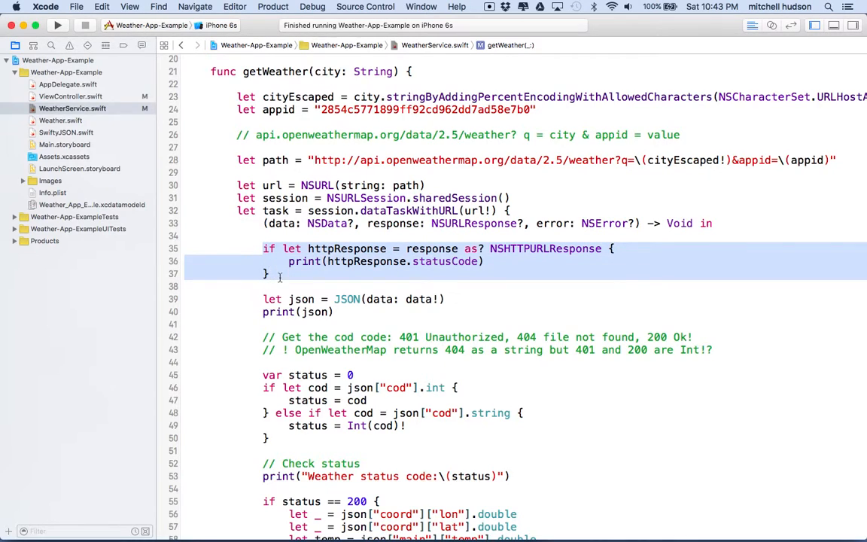
# Add 'if let httpResponse = response as? NSHTTPURLResponse { print(httpResponse.statusCode) }' inside the closure
pyautogui.click(289, 248)
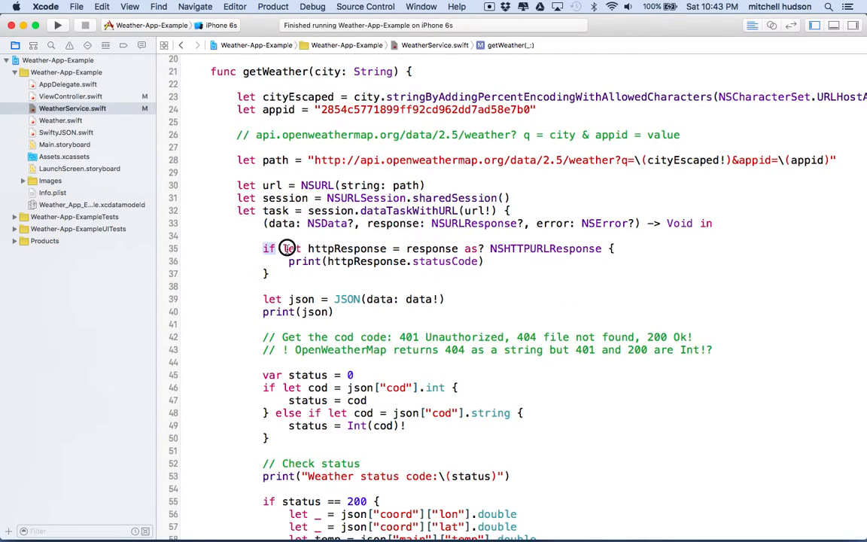
pyautogui.doubleClick(347, 248)
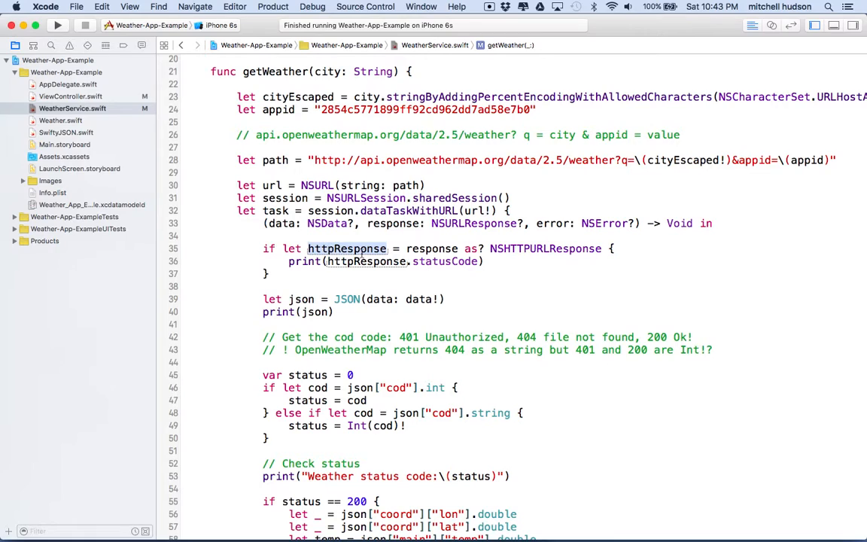
pyautogui.doubleClick(431, 249)
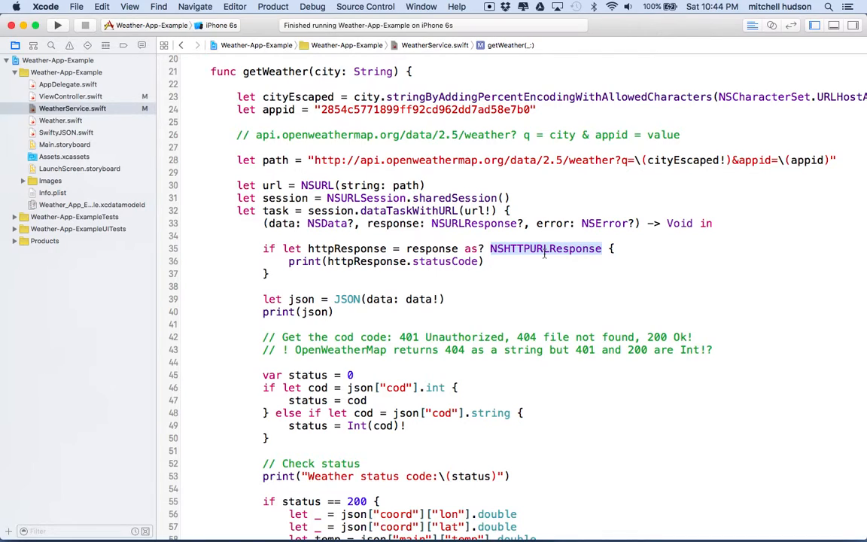
pyautogui.moveTo(435, 266)
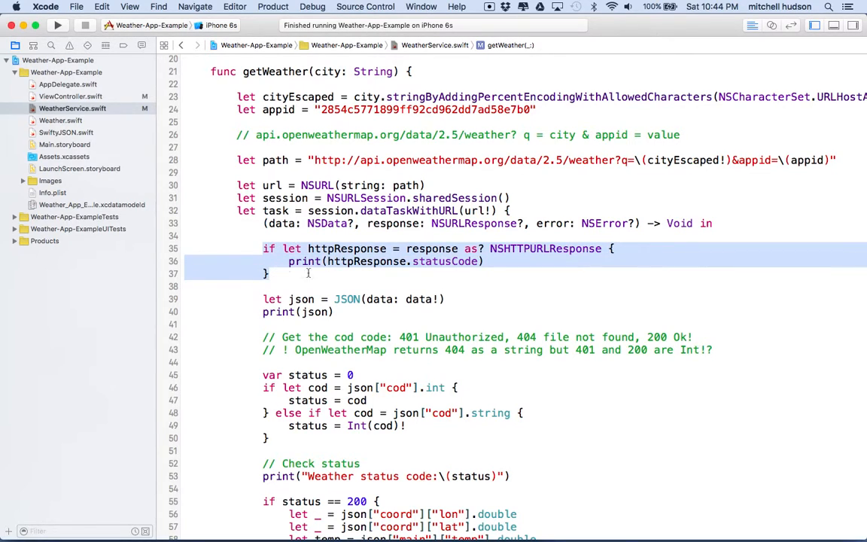
pyautogui.click(417, 223)
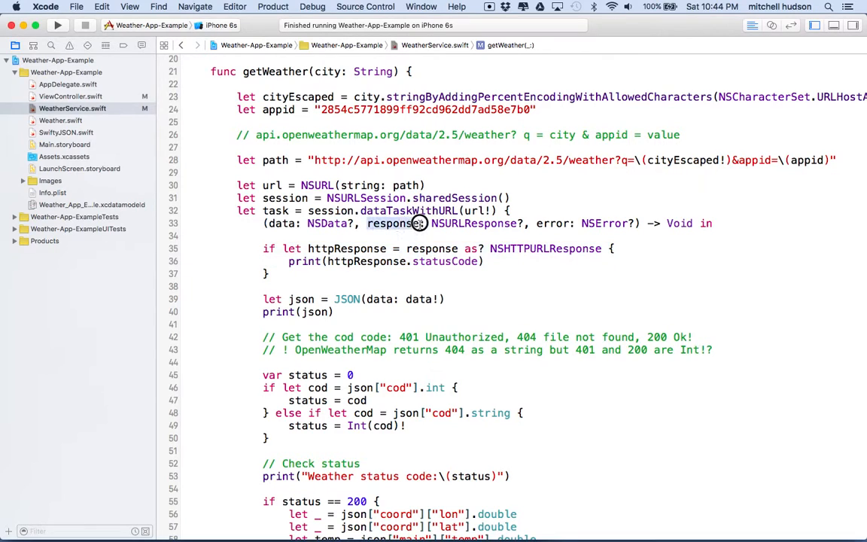
pyautogui.doubleClick(393, 223)
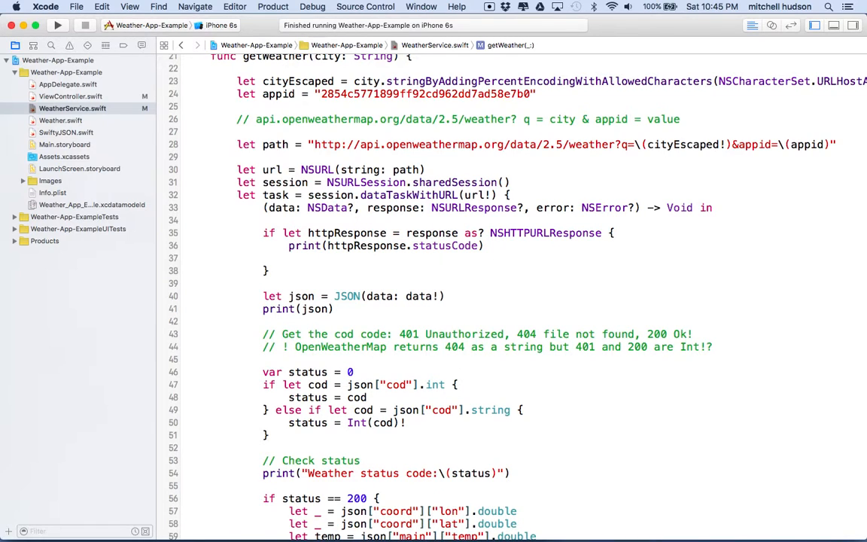
pyautogui.scroll(3)
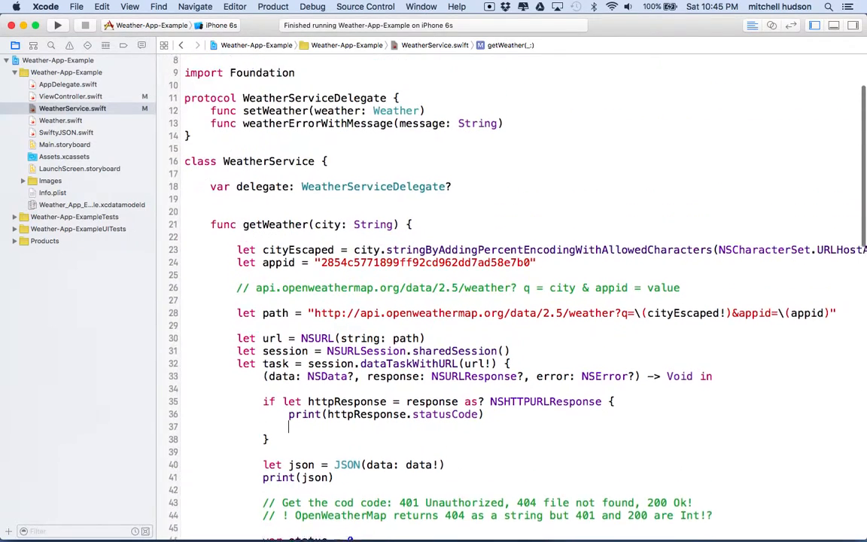
pyautogui.scroll(3)
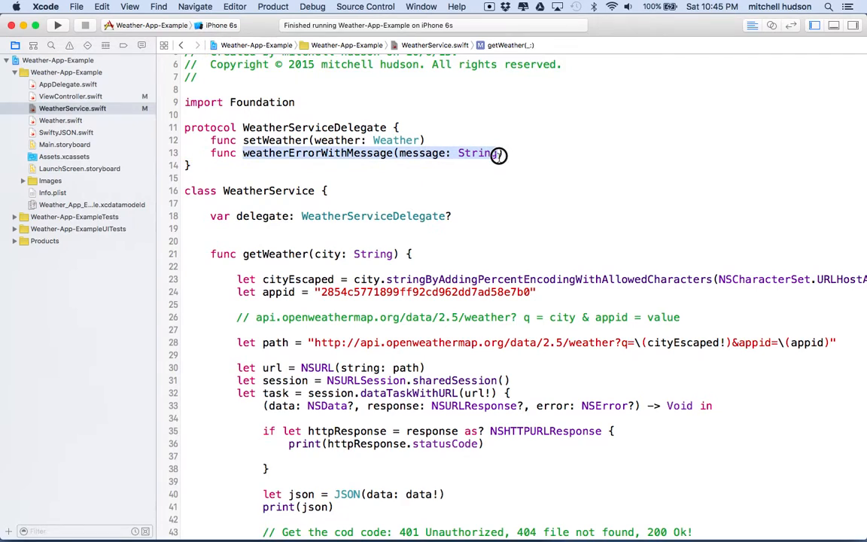
pyautogui.scroll(-3)
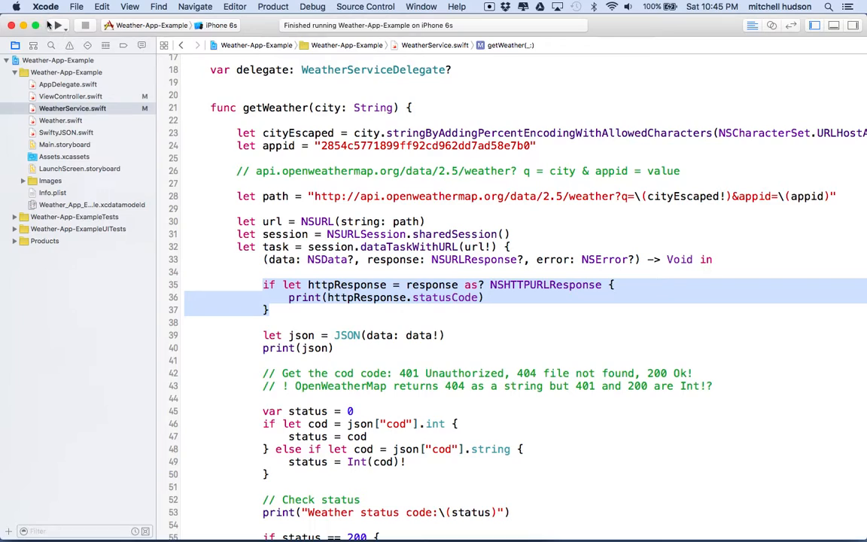
pyautogui.moveTo(57, 25)
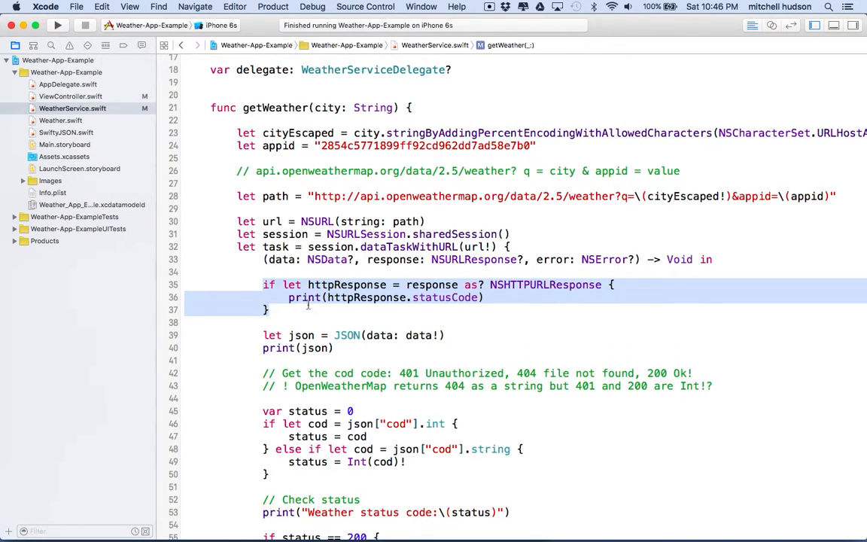
# Add print("*******") lines above and below print(httpResponse.statusCode), then run the app
pyautogui.press('return')
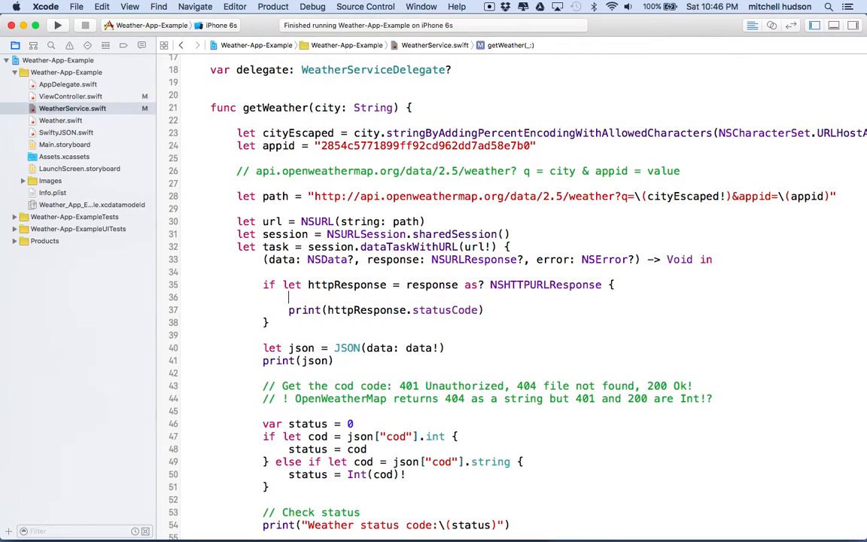
pyautogui.write('print(items: Any...')
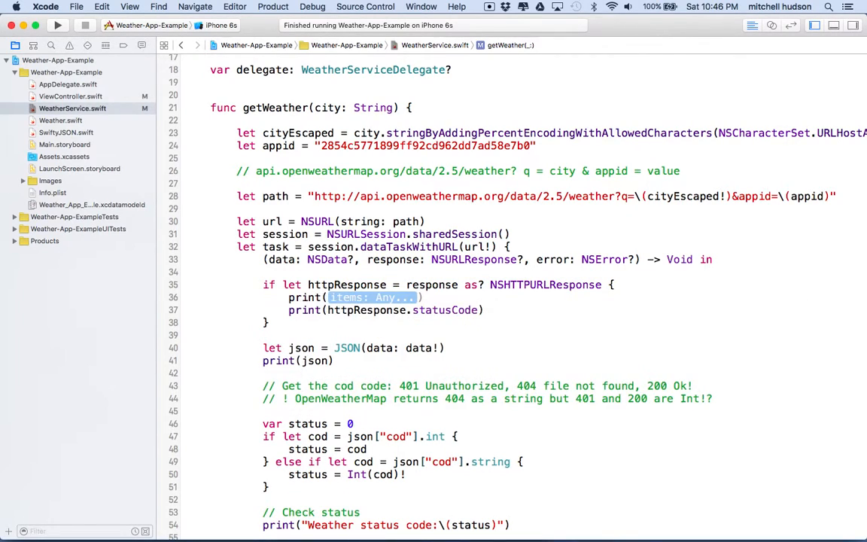
pyautogui.write('""')
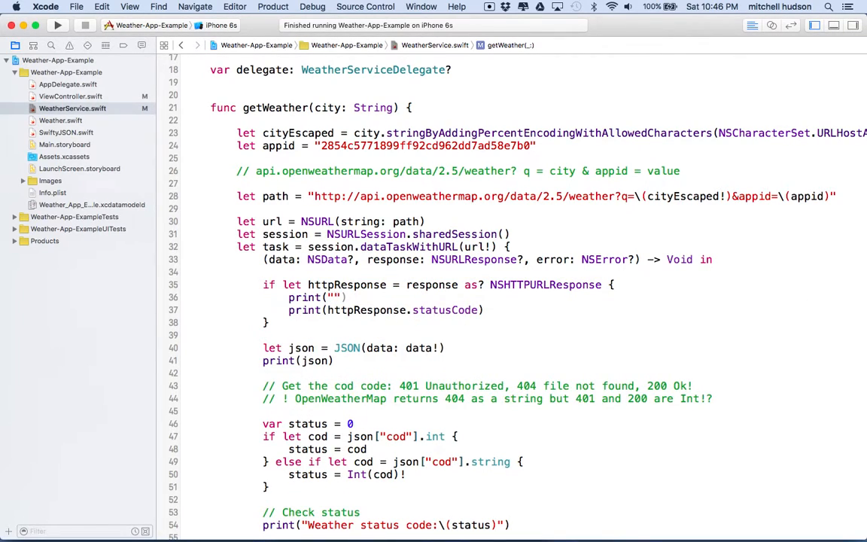
pyautogui.write('*******')
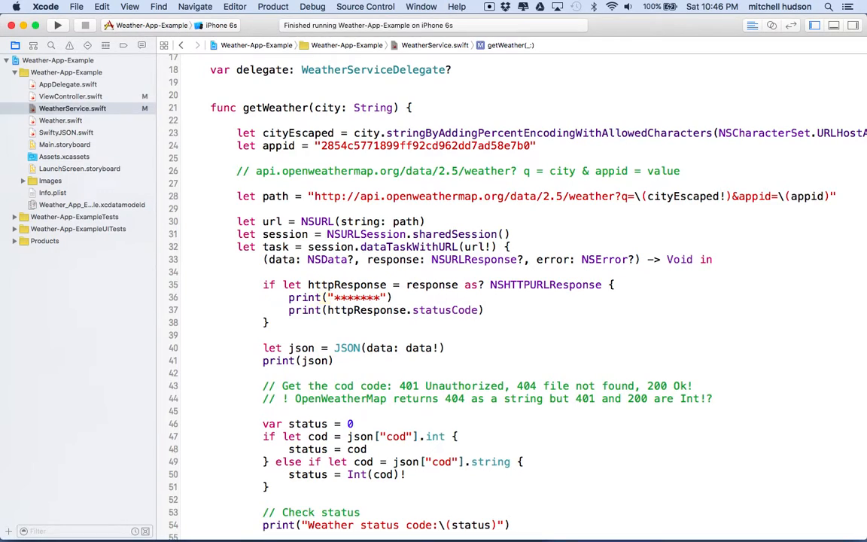
pyautogui.doubleClick(340, 297)
pyautogui.write('print("*******")')
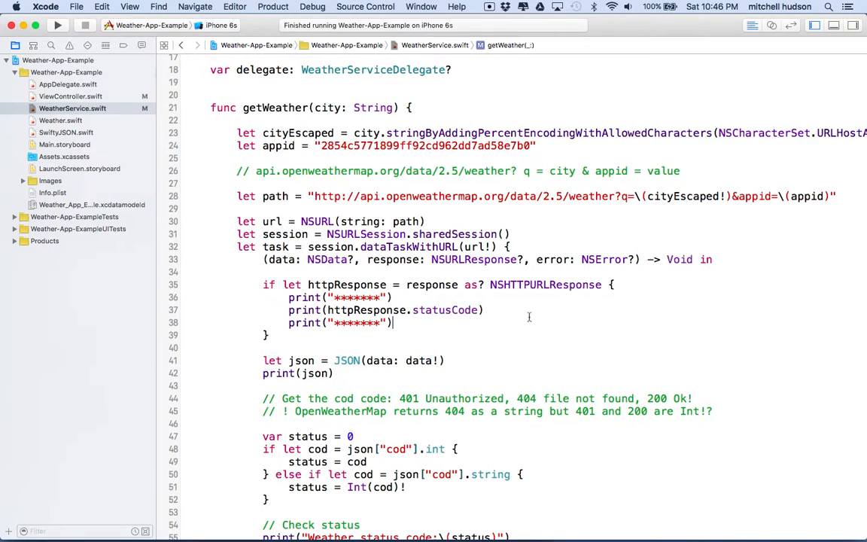
pyautogui.click(58, 24)
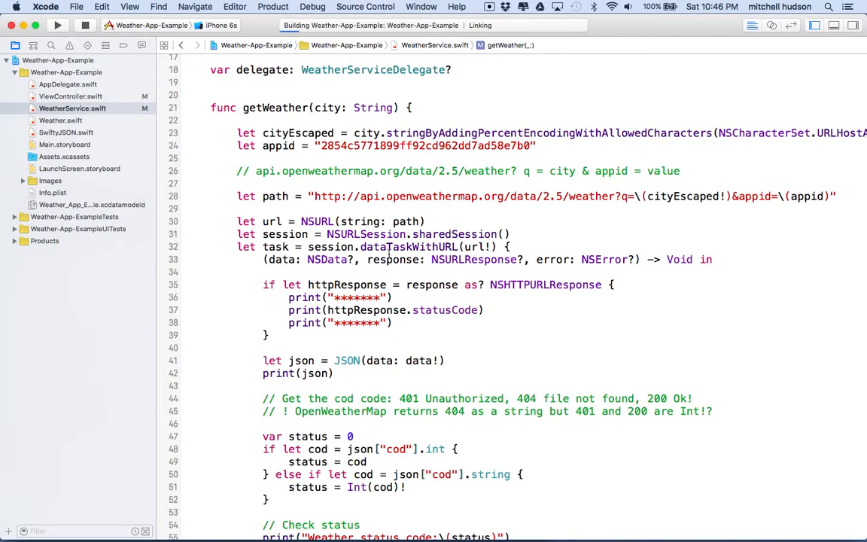
# Run the app and set the city to Seattle, printing status 200
pyautogui.click(57, 25)
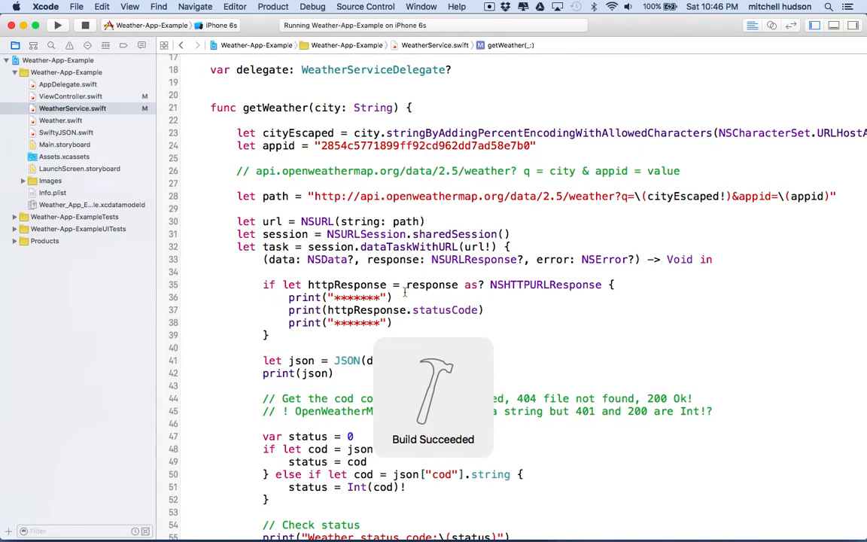
pyautogui.click(58, 25)
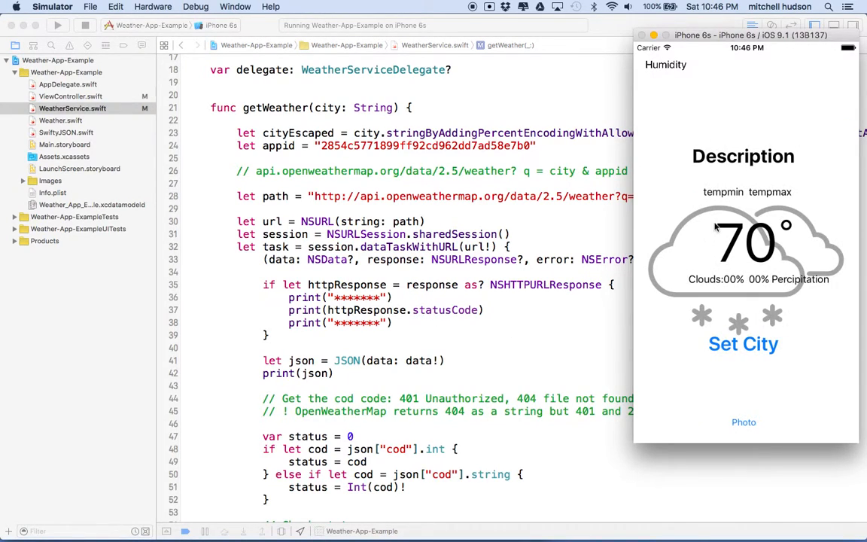
pyautogui.click(743, 343)
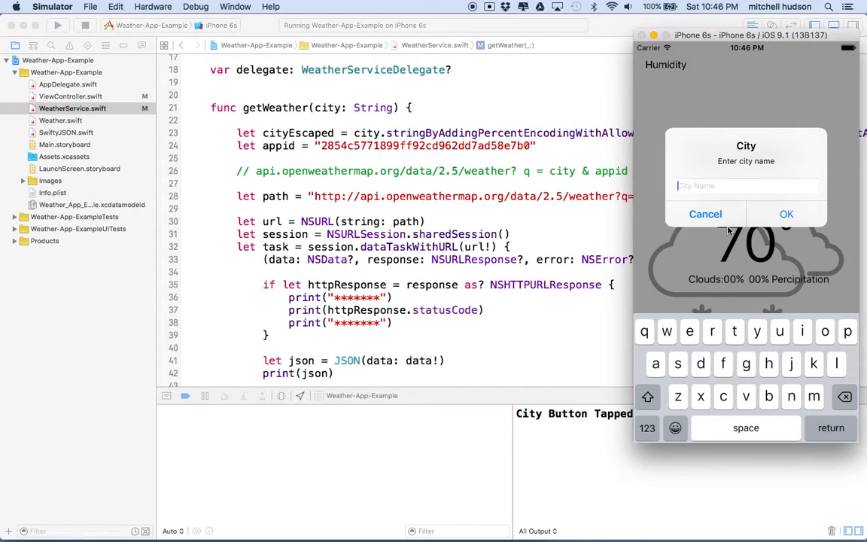
pyautogui.write('Seatle')
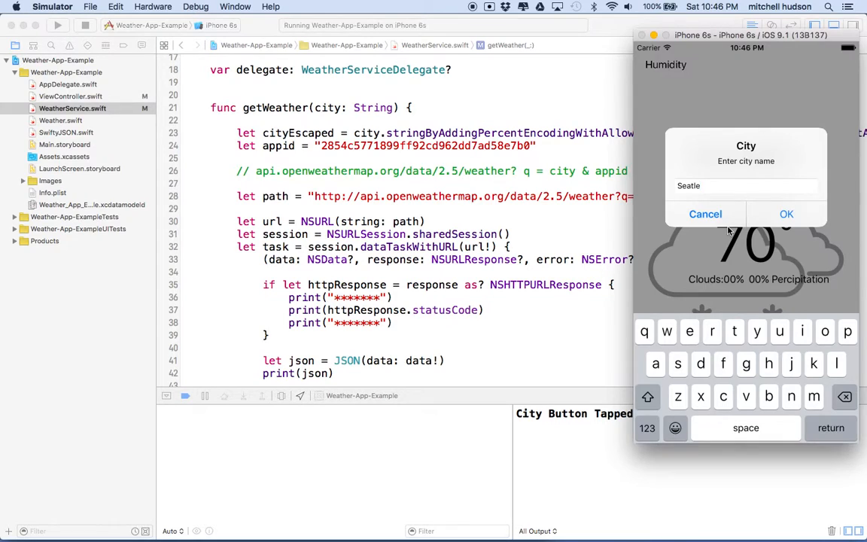
pyautogui.click(786, 213)
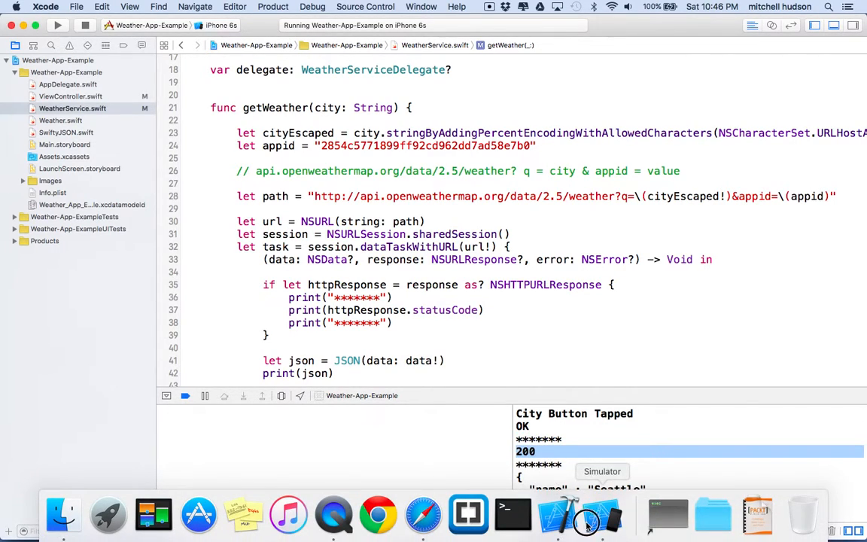
# Submit an empty city prompt and dismiss the 404 'Not found city' error
pyautogui.click(601, 516)
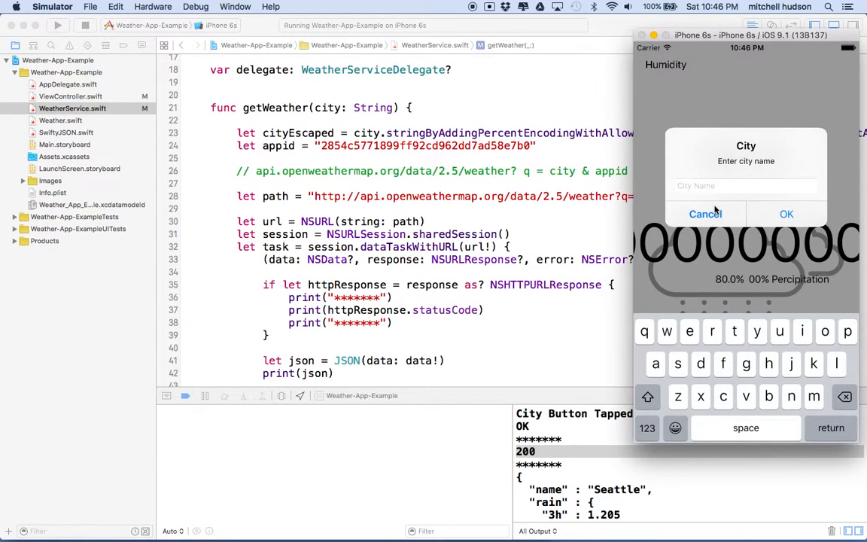
pyautogui.moveTo(771, 216)
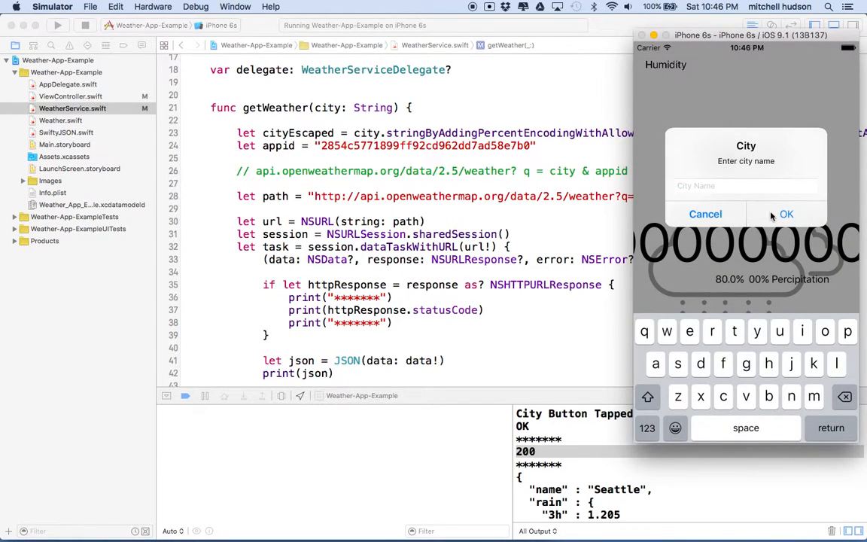
pyautogui.click(785, 214)
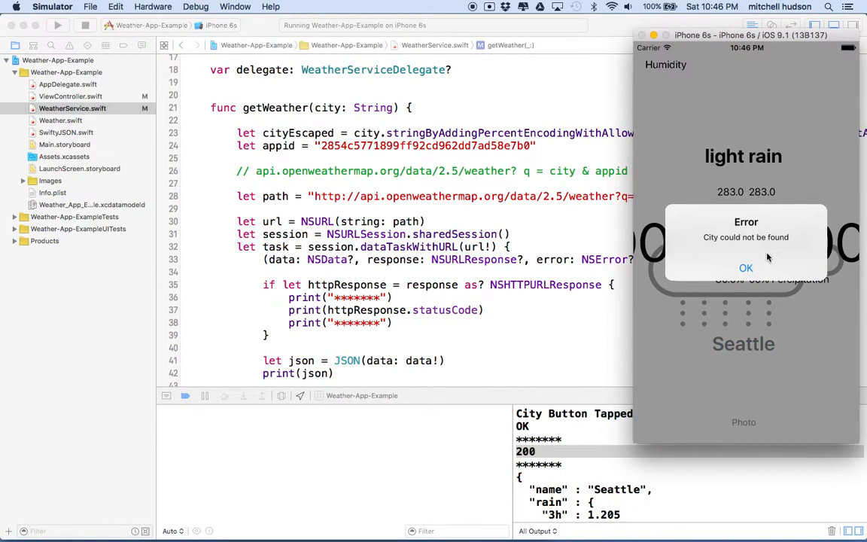
pyautogui.click(745, 268)
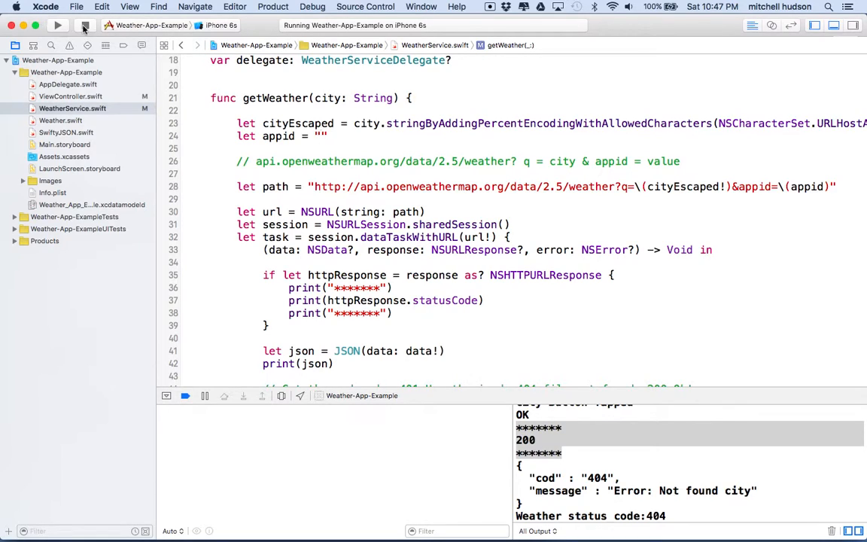
# Stop and rerun the app without appid, then submit the city prompt to get 401
pyautogui.click(59, 25)
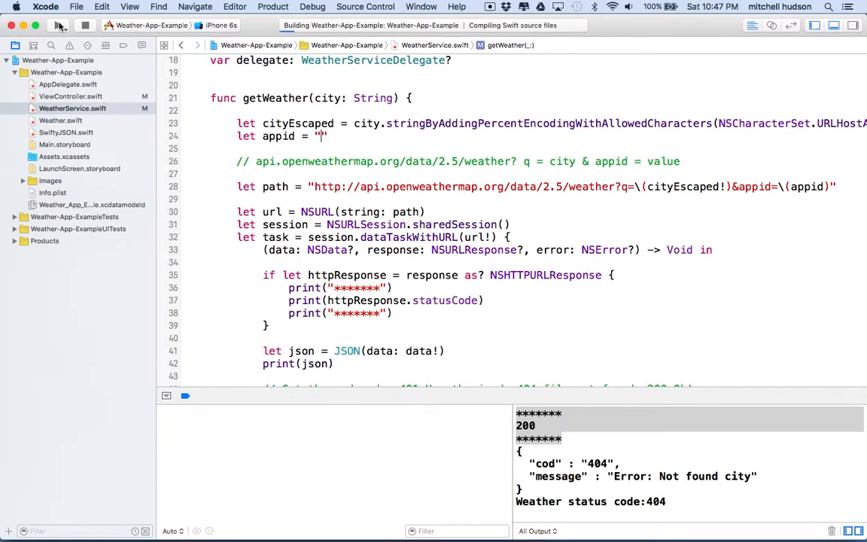
pyautogui.click(58, 25)
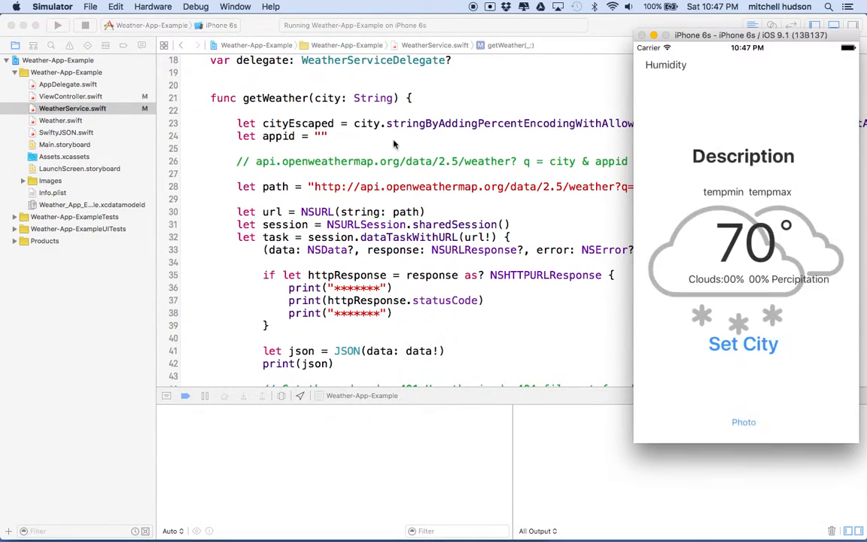
pyautogui.click(743, 344)
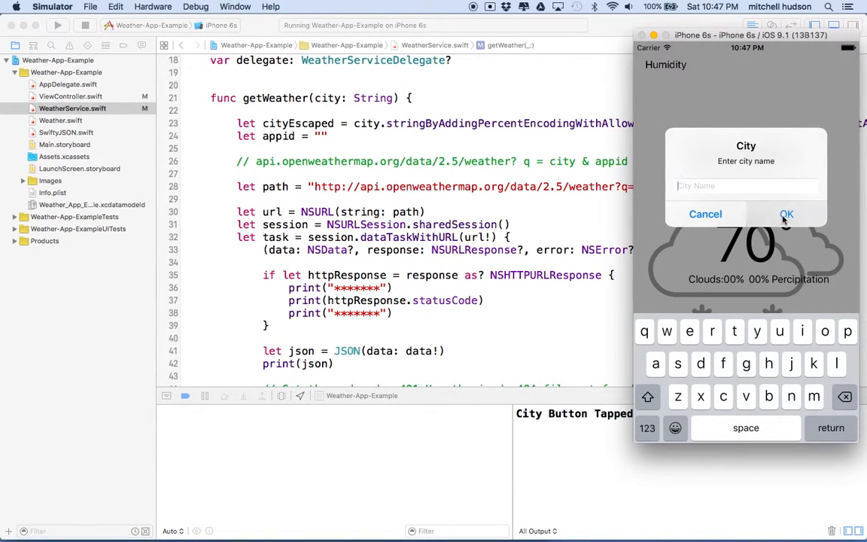
pyautogui.click(786, 214)
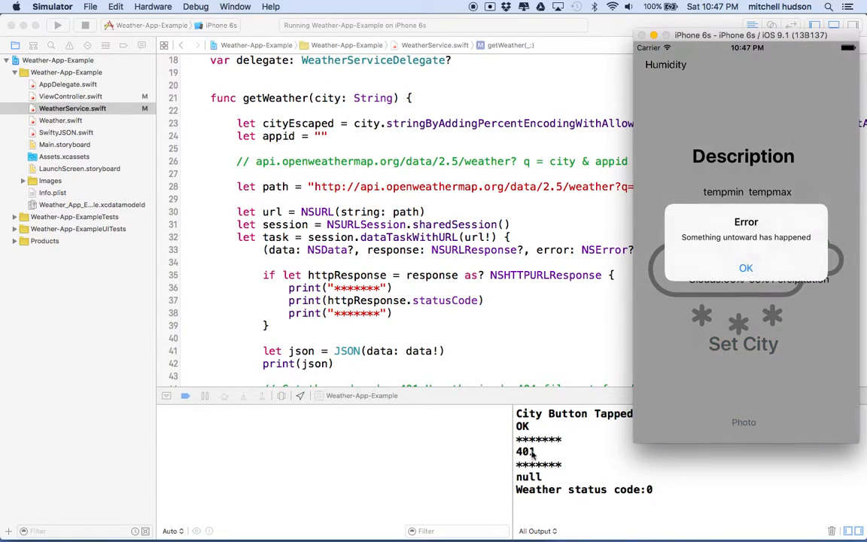